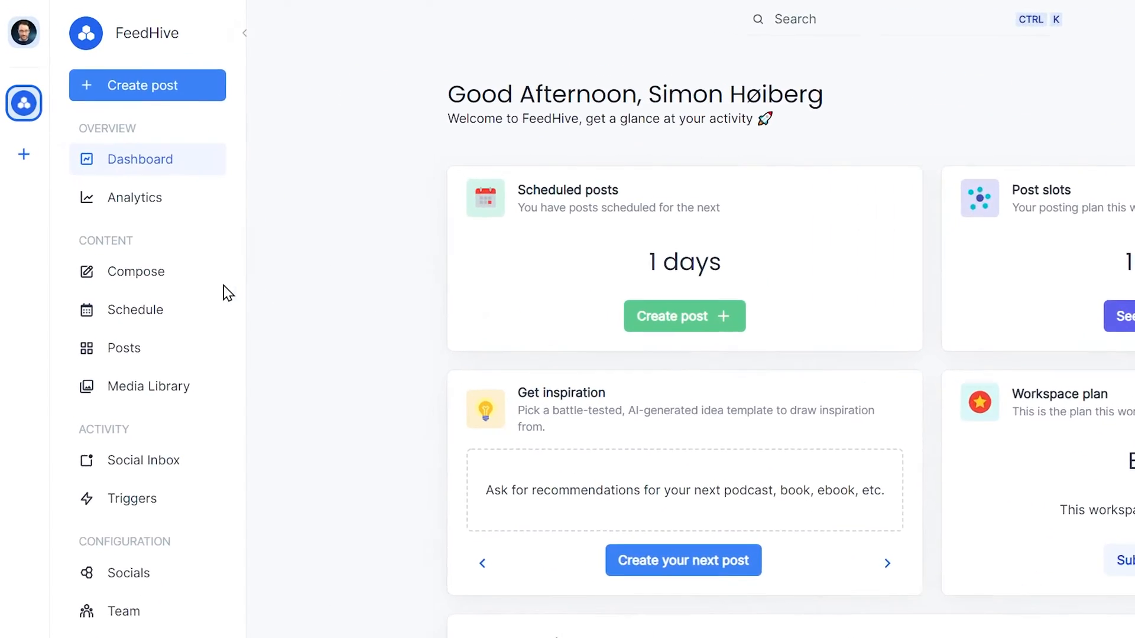
# Step: Start a new empty post draft from the dashboard's Compose entry
pyautogui.click(135, 272)
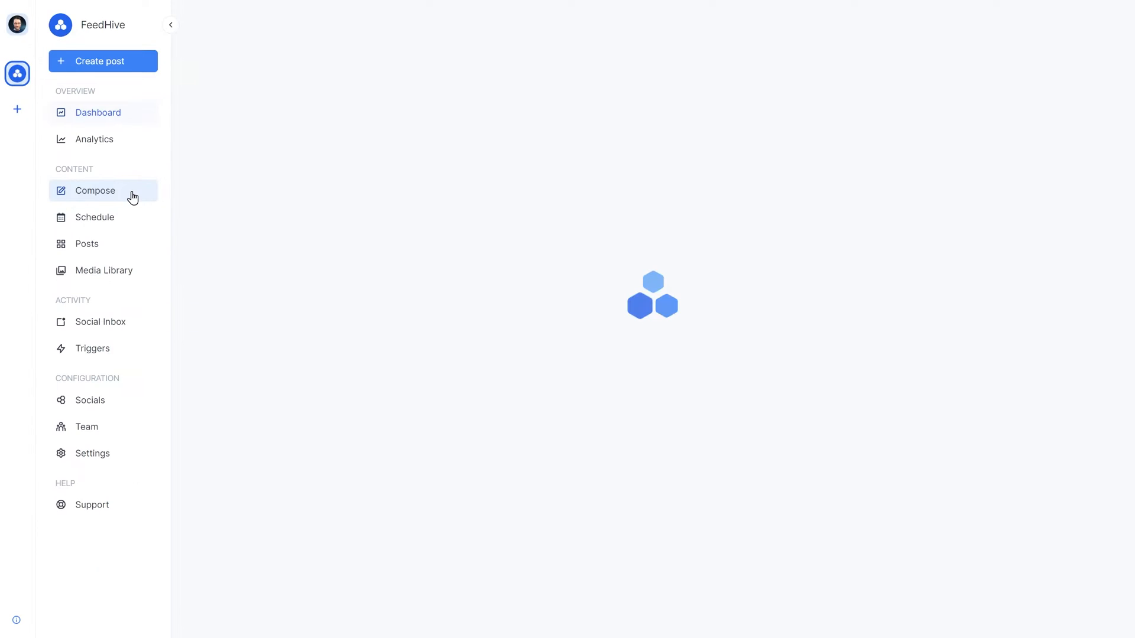
pyautogui.click(94, 191)
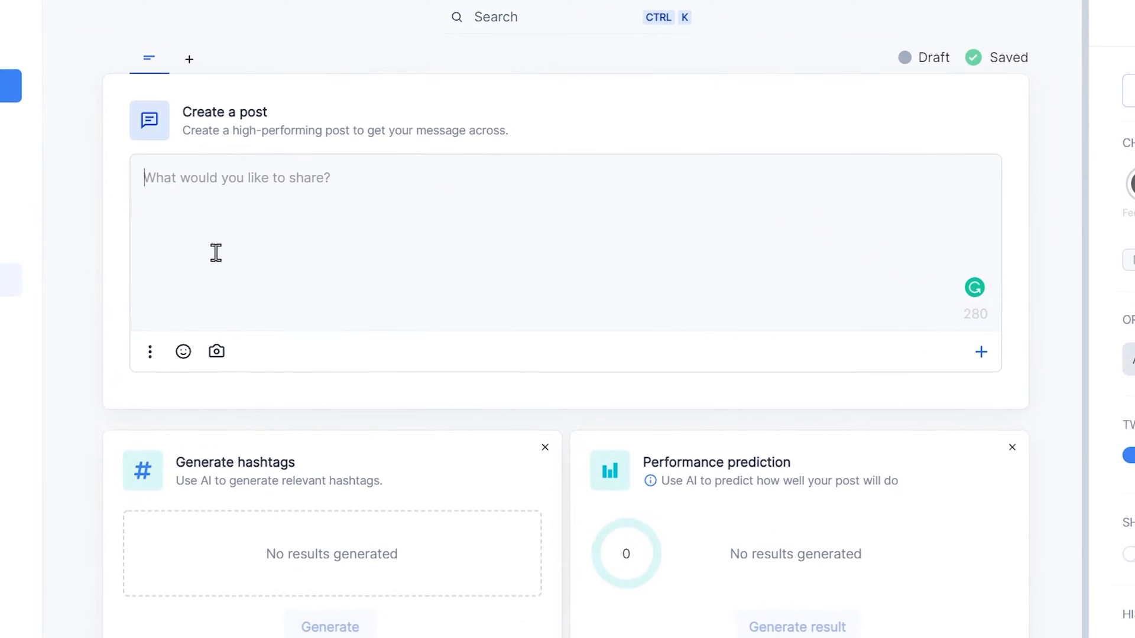
# Step: Write the 'Social media is one of the best places...' text and search stock photos for 'social media'
pyautogui.write('Social media is one of the best places to make people aware of your business 🚀')
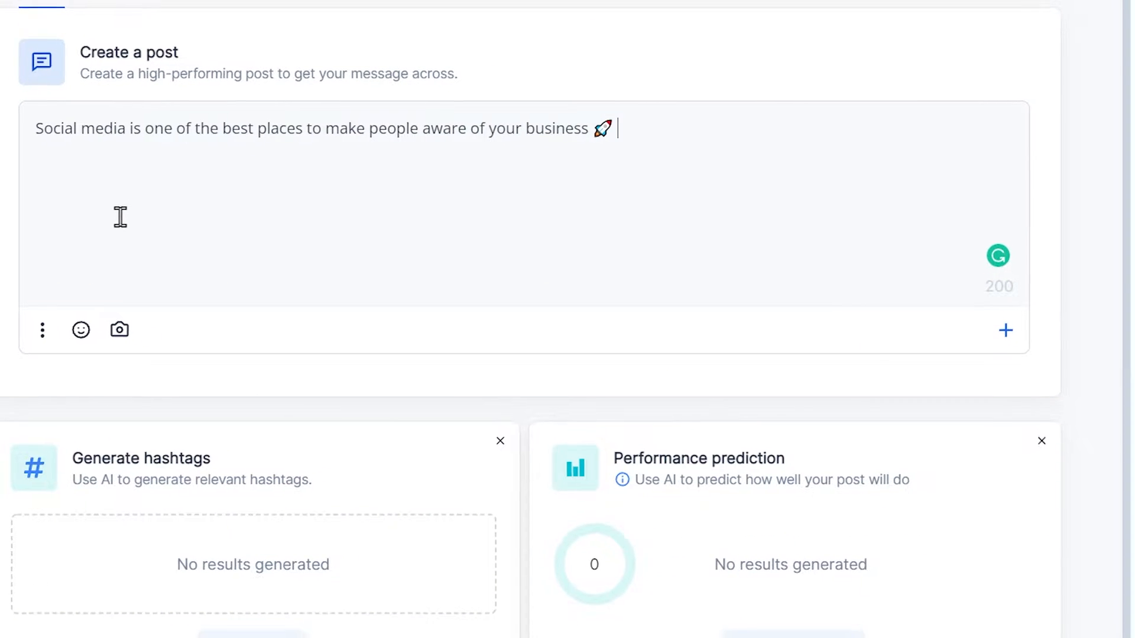
pyautogui.click(119, 330)
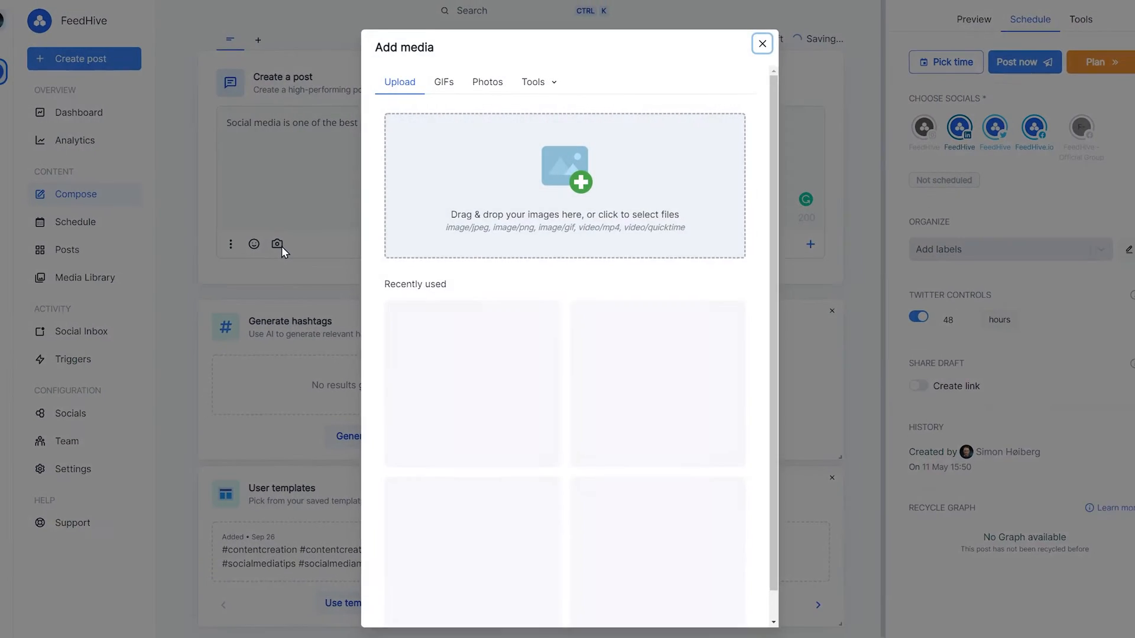
pyautogui.click(487, 81)
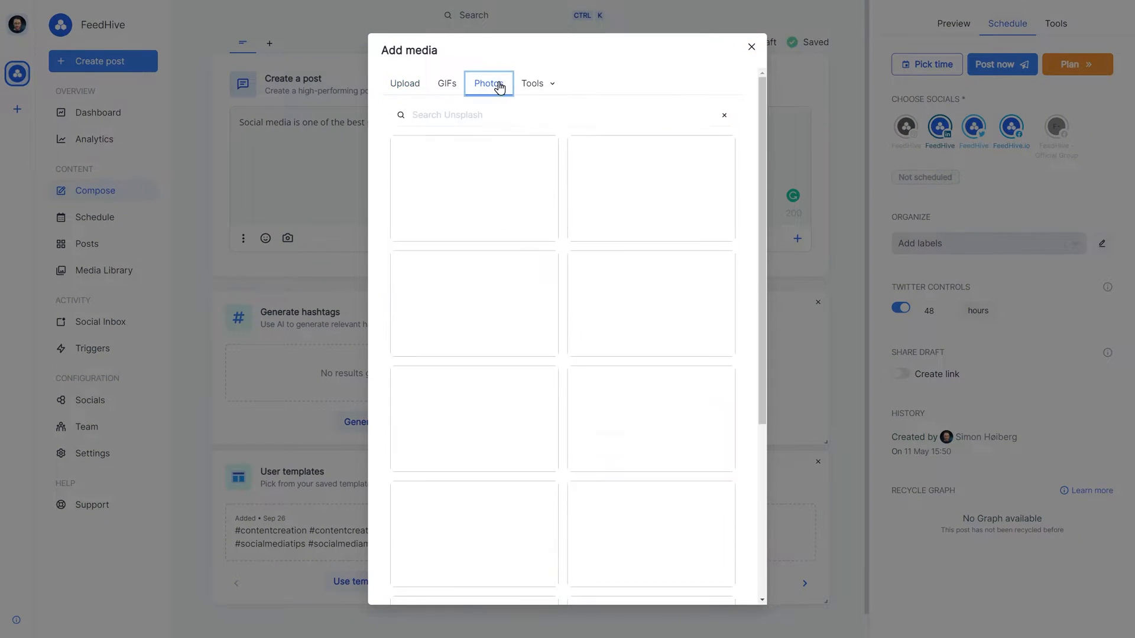
pyautogui.write('social media')
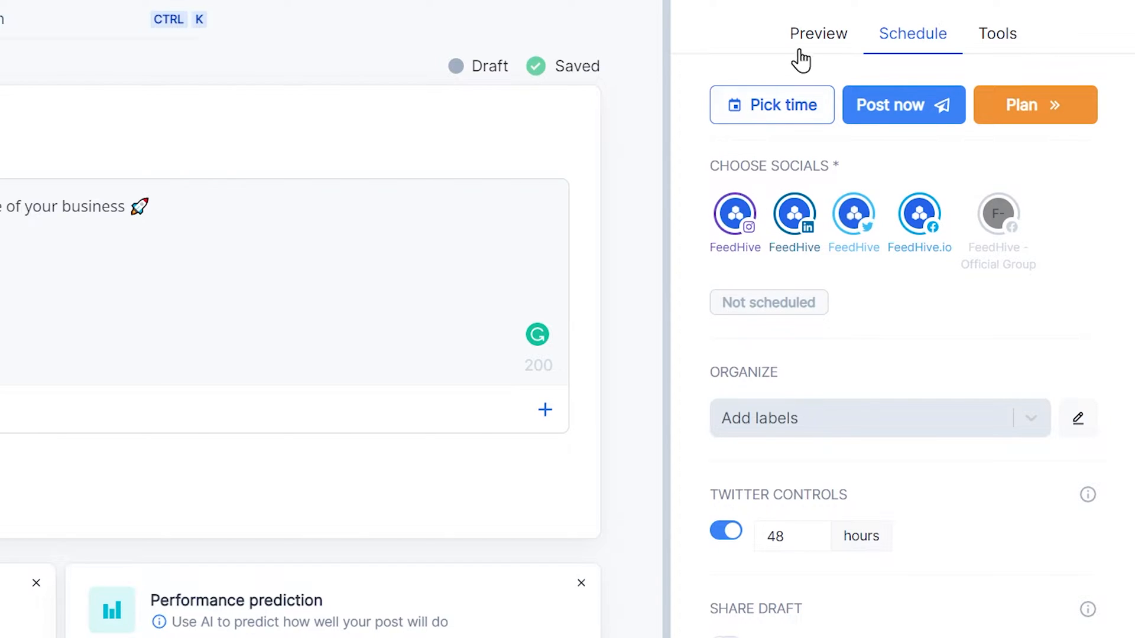
# Step: Review the per-network previews and the Instagram grid preview of the post
pyautogui.click(818, 33)
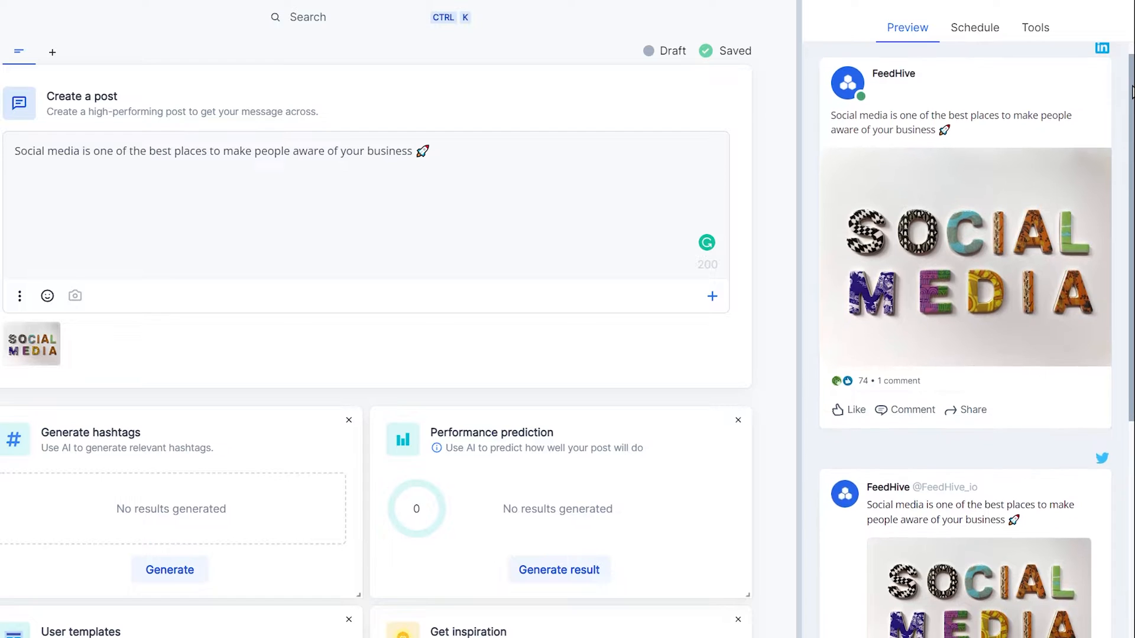
pyautogui.scroll(-3)
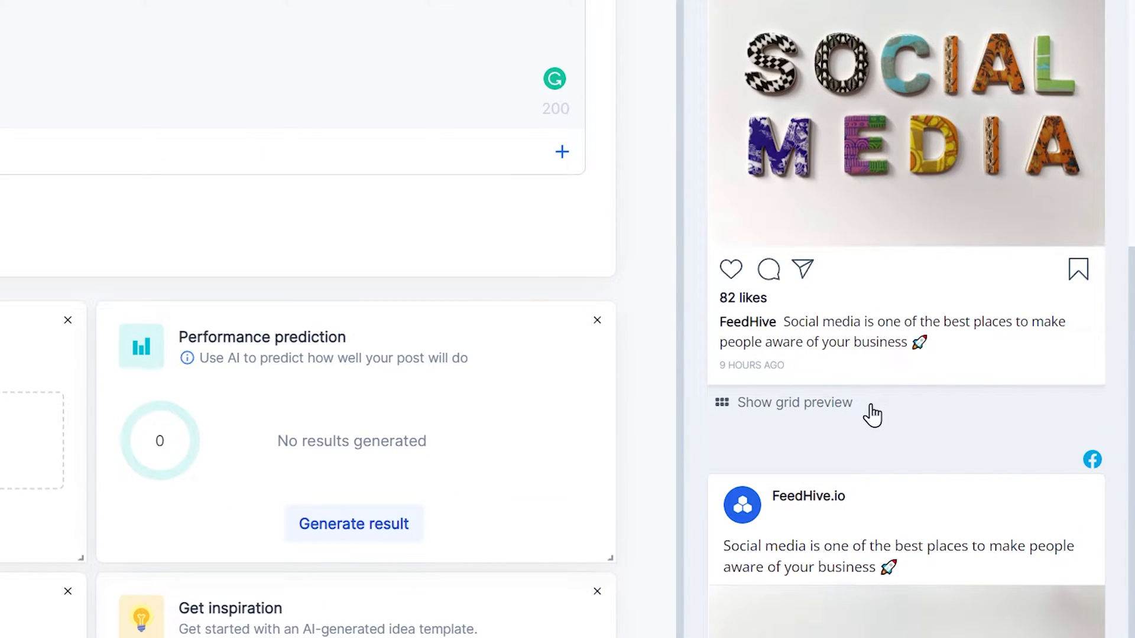
pyautogui.click(794, 402)
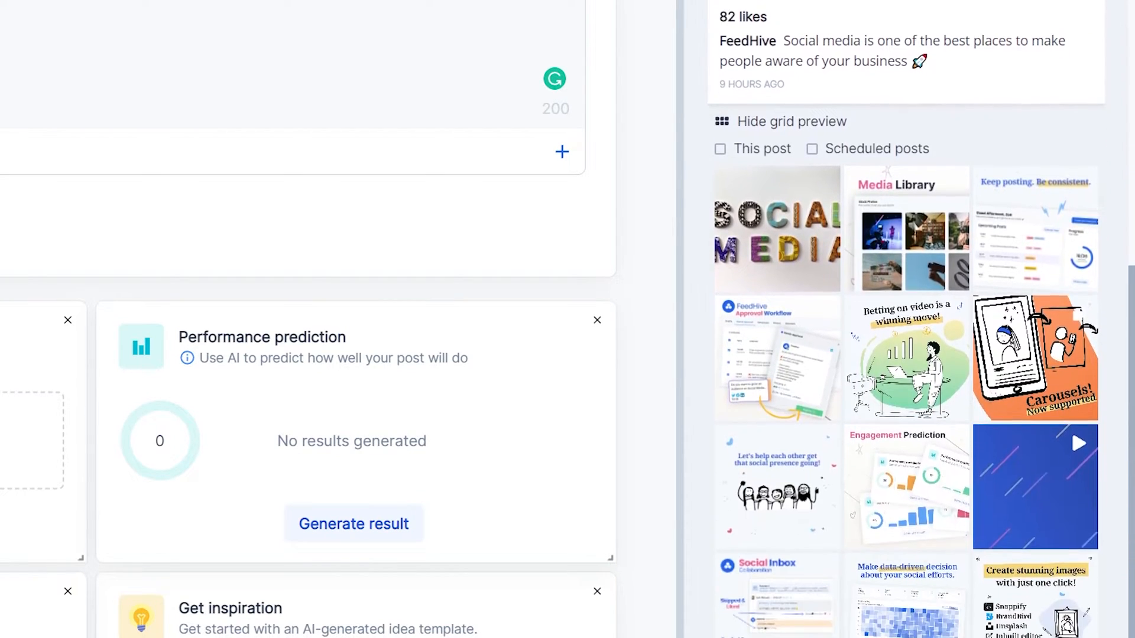
pyautogui.scroll(-3)
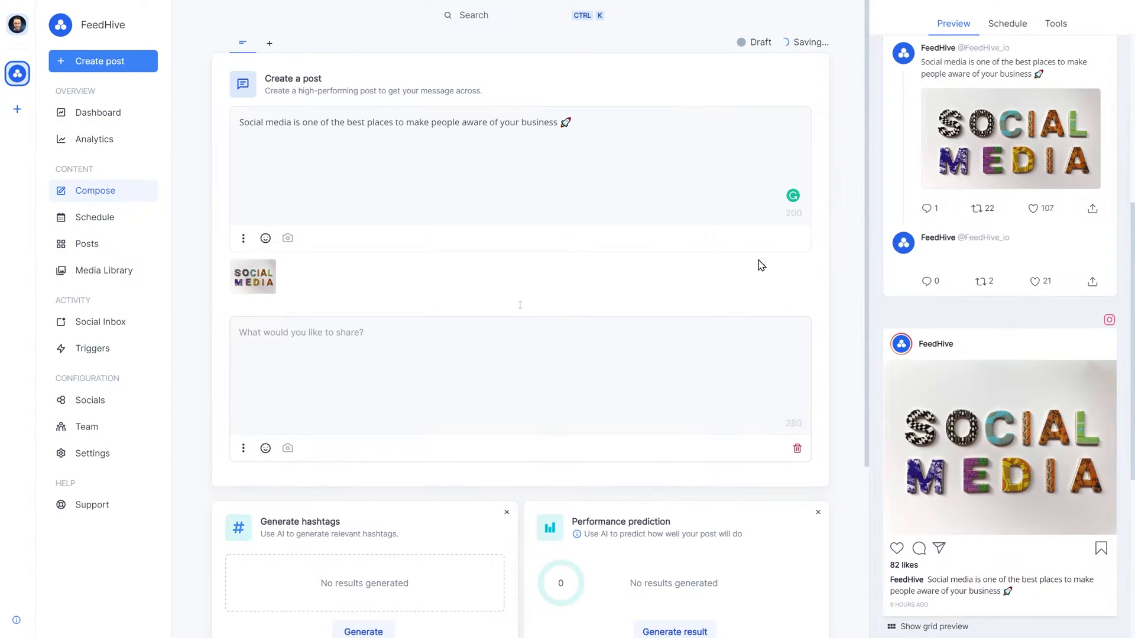
pyautogui.write('Check out')
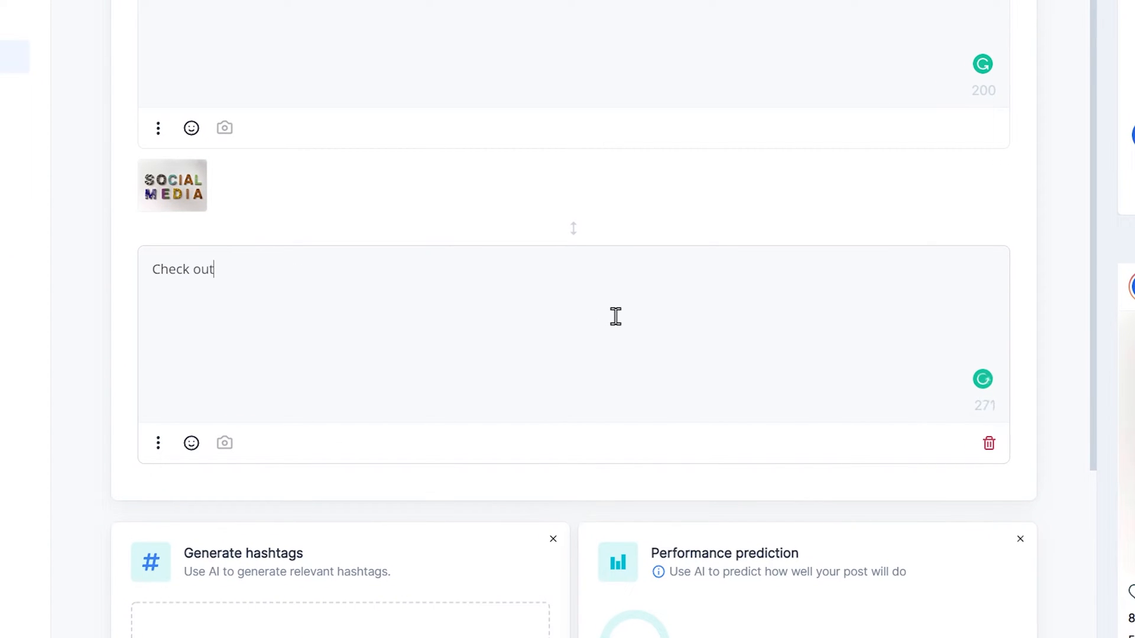
pyautogui.write('FeedHive 👇')
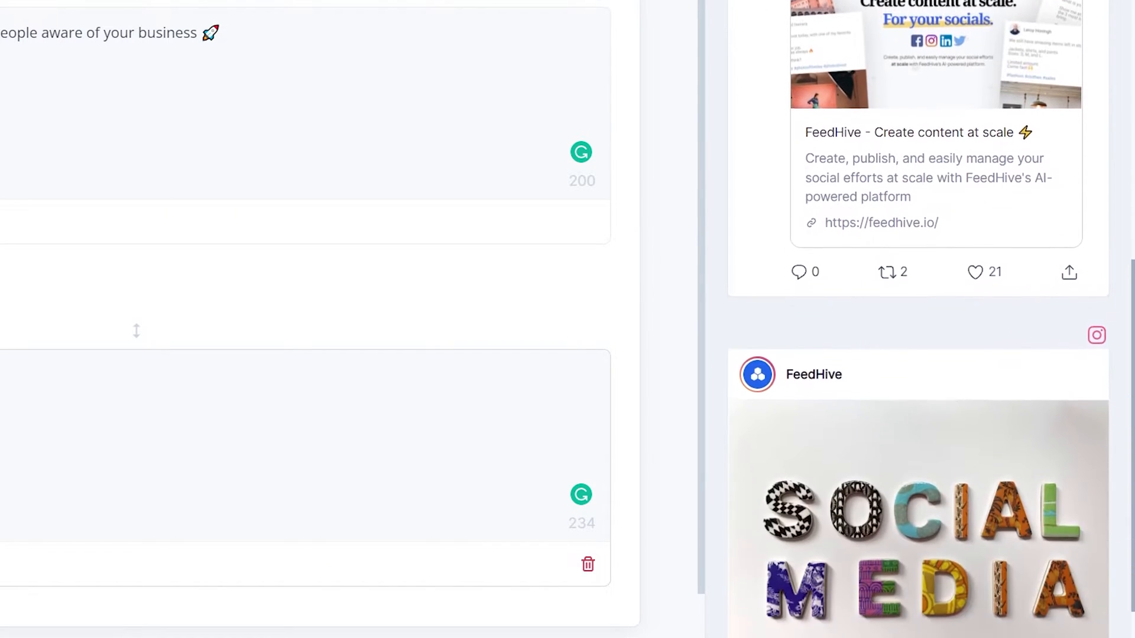
pyautogui.scroll(-3)
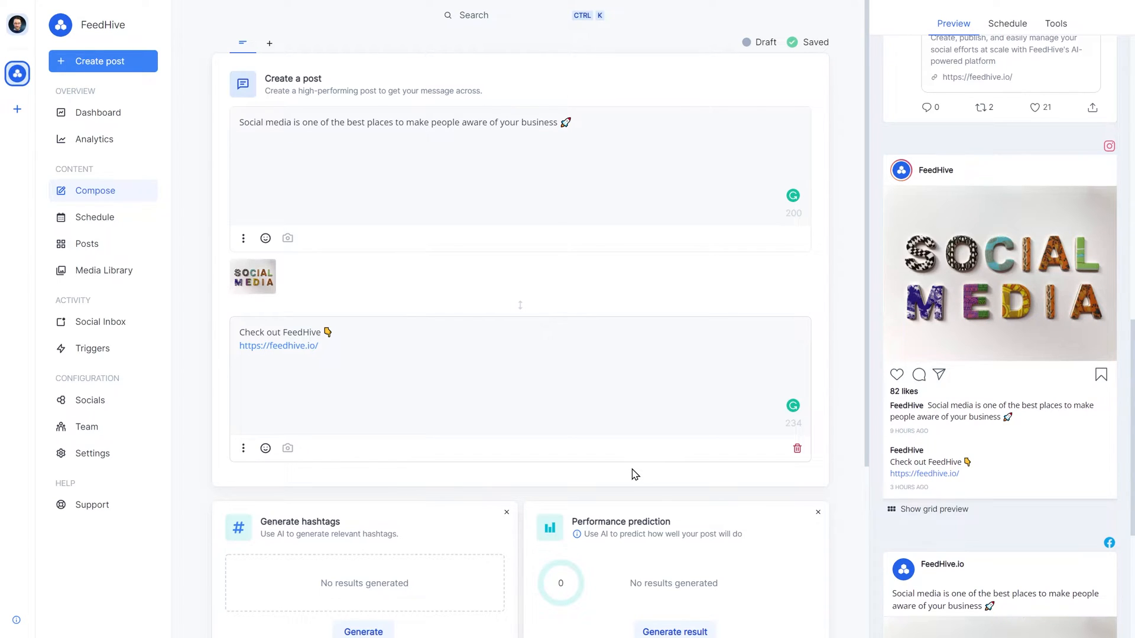
pyautogui.moveTo(872, 489); pyautogui.dragTo(1017, 433)
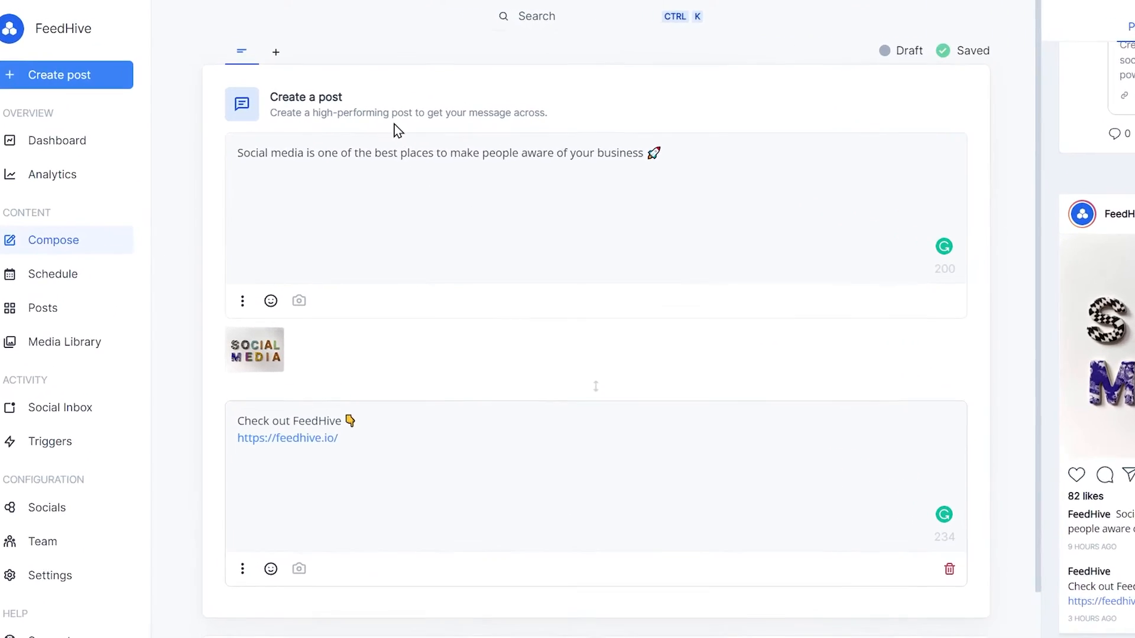
# Step: Create an Instagram variant of the post and remove its link comment
pyautogui.click(276, 52)
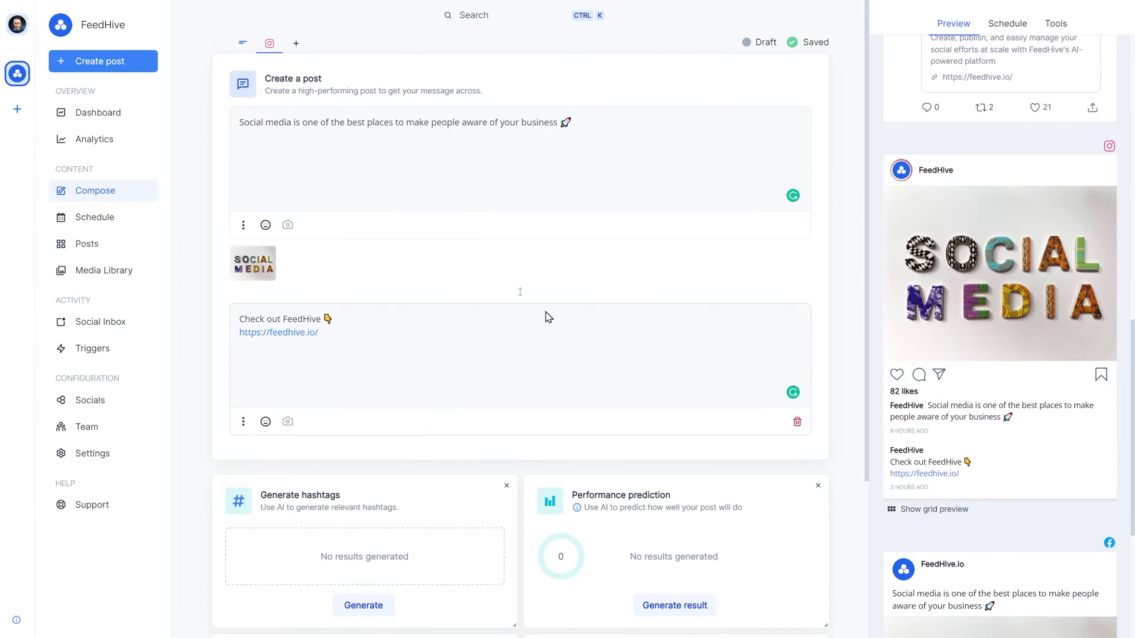
pyautogui.moveTo(797, 422)
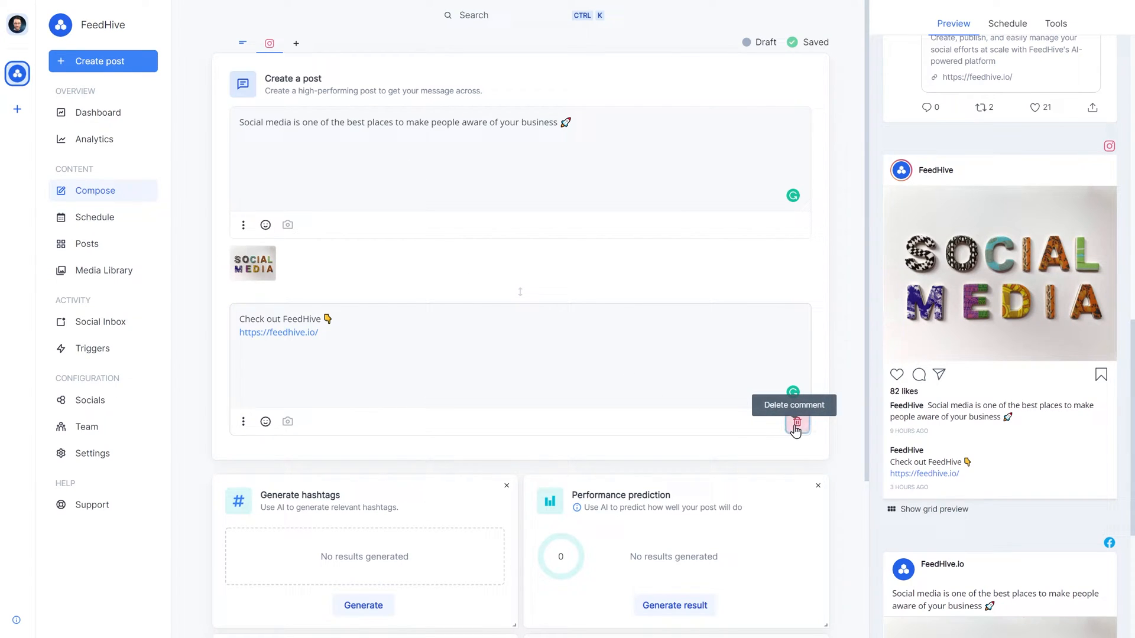
pyautogui.click(795, 424)
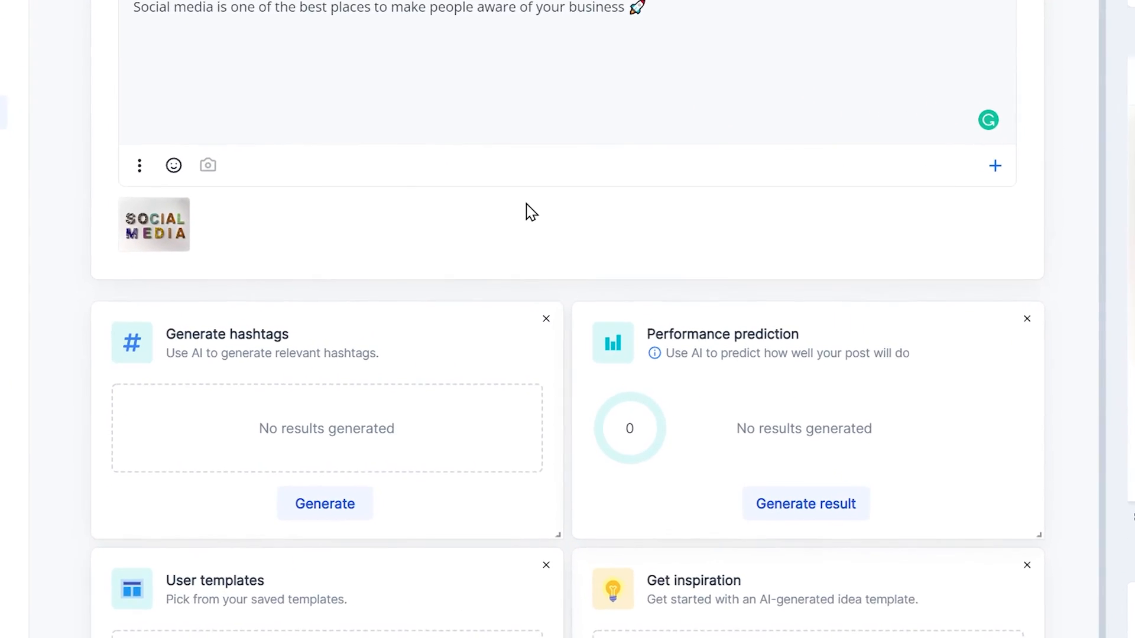
# Step: Crop the Instagram version's photo to the Instagram Feed 1200×1200 square size and save it
pyautogui.click(153, 225)
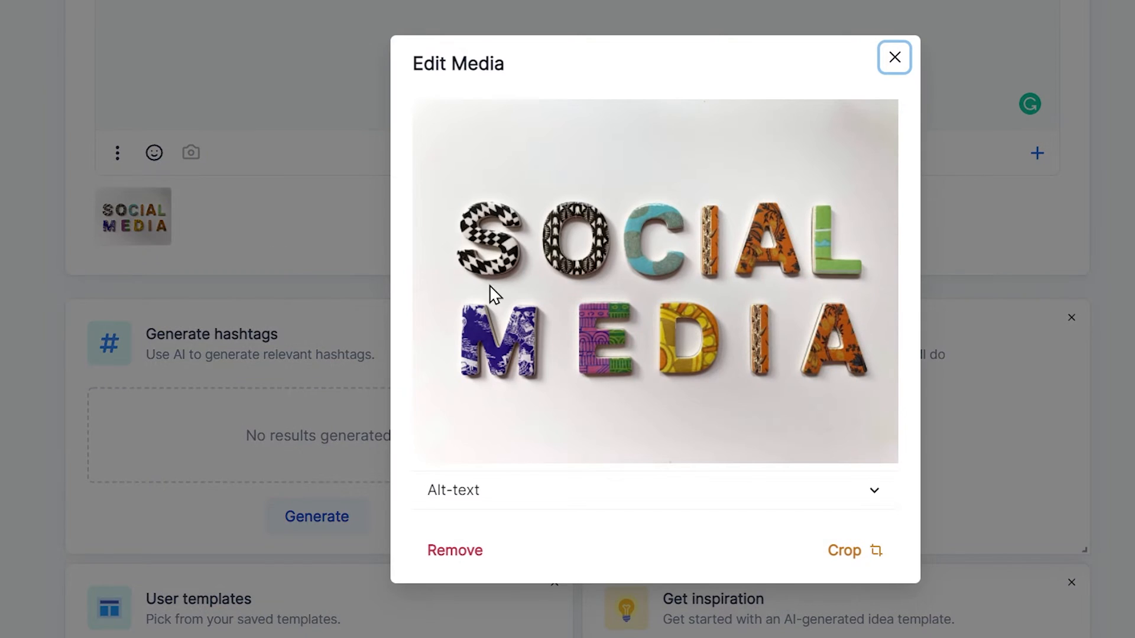
pyautogui.click(853, 550)
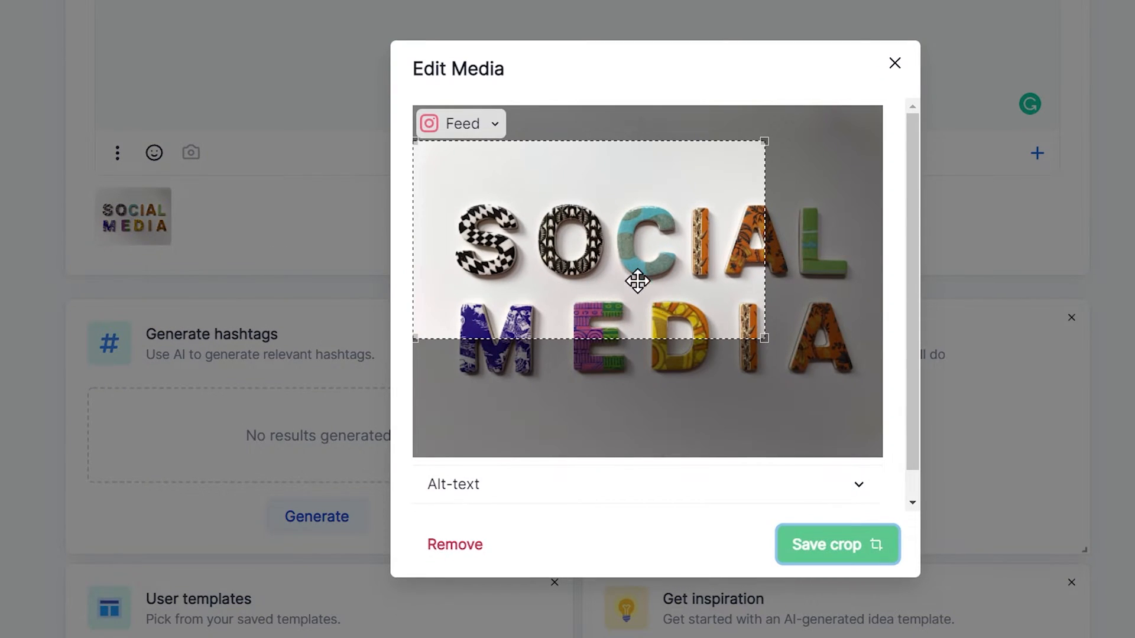
pyautogui.click(460, 123)
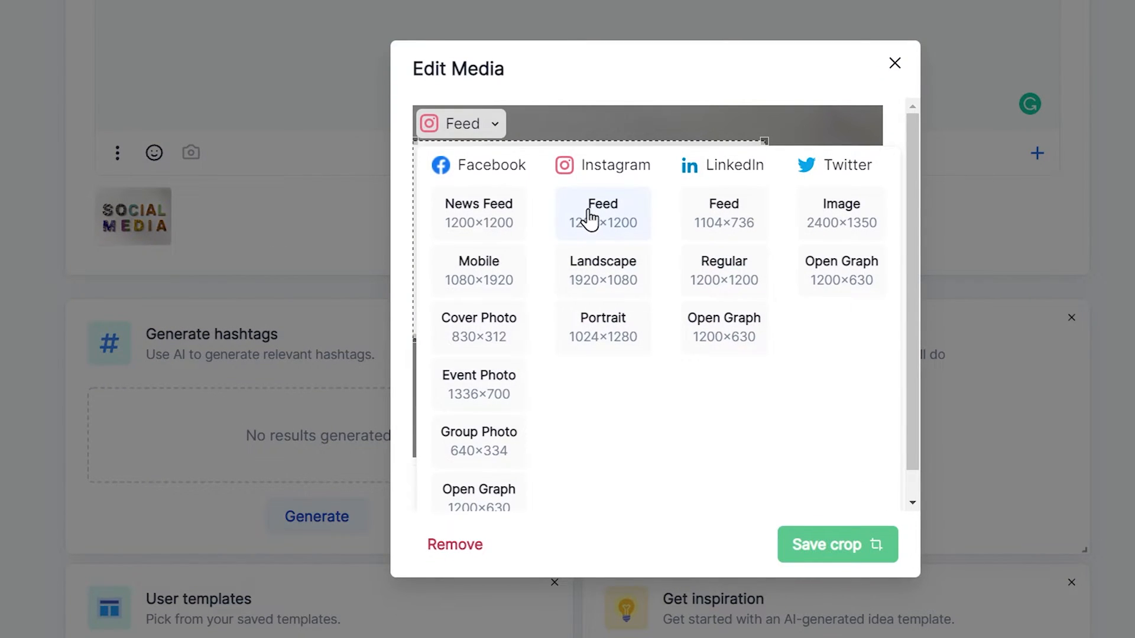
pyautogui.click(601, 213)
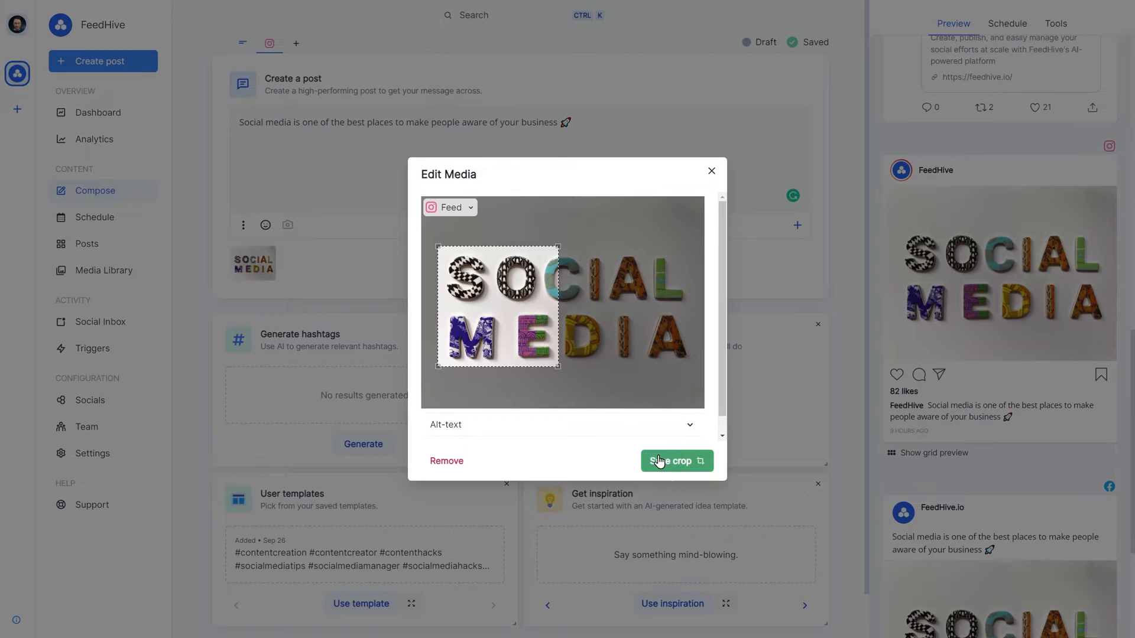
pyautogui.click(672, 461)
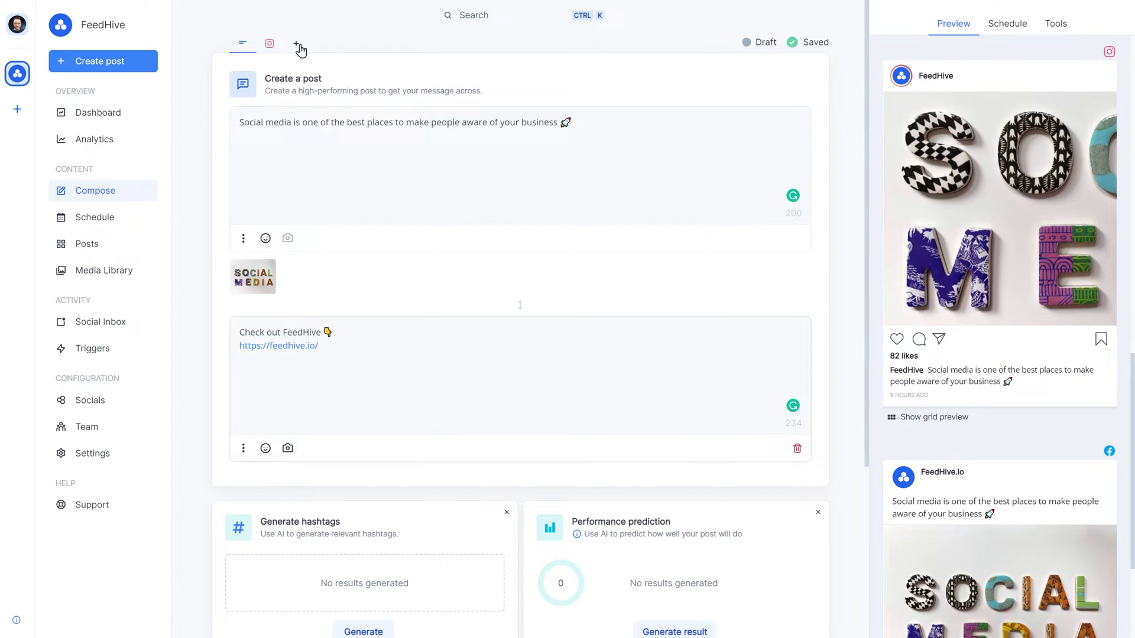
# Step: Add a third tweet to the Twitter thread: 'You get 25% discount if you sign up today!'
pyautogui.click(295, 43)
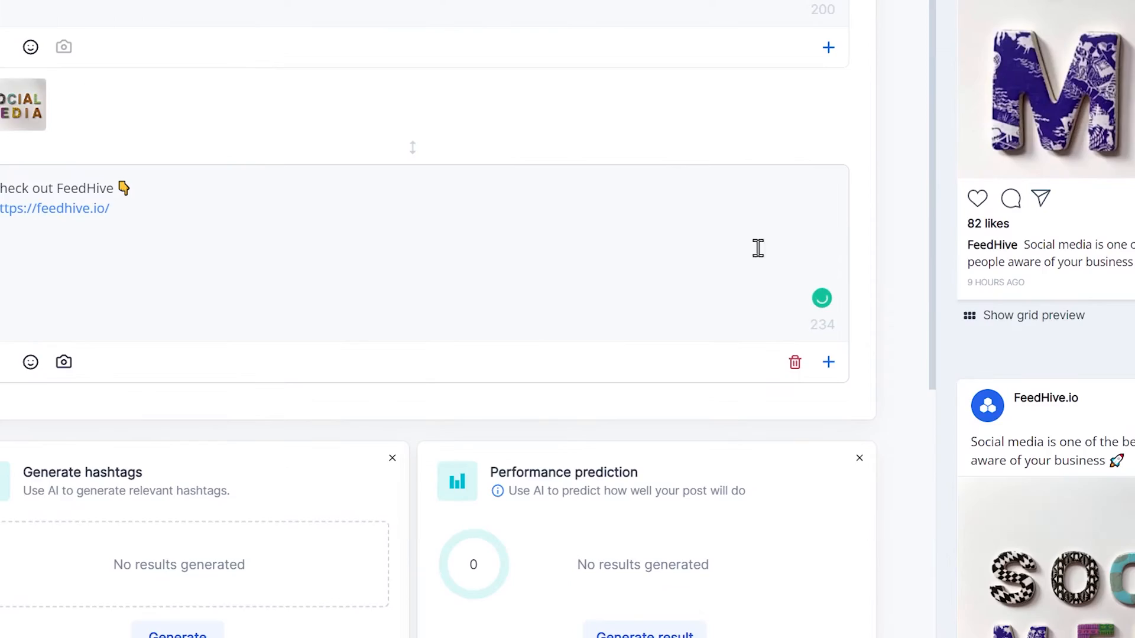
pyautogui.click(829, 362)
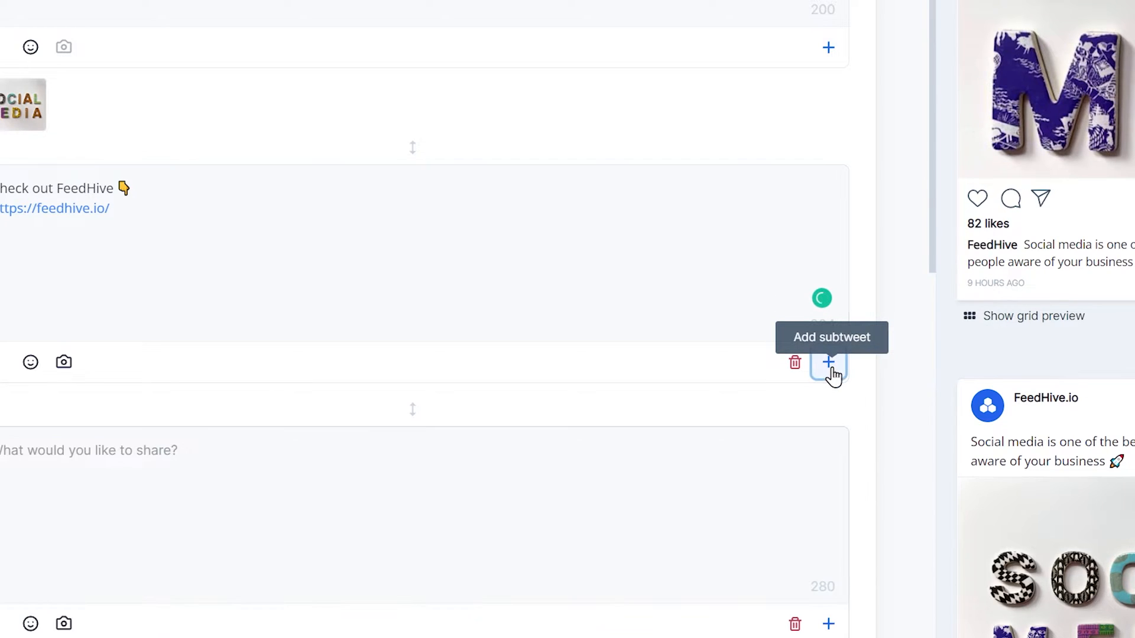
pyautogui.write('You')
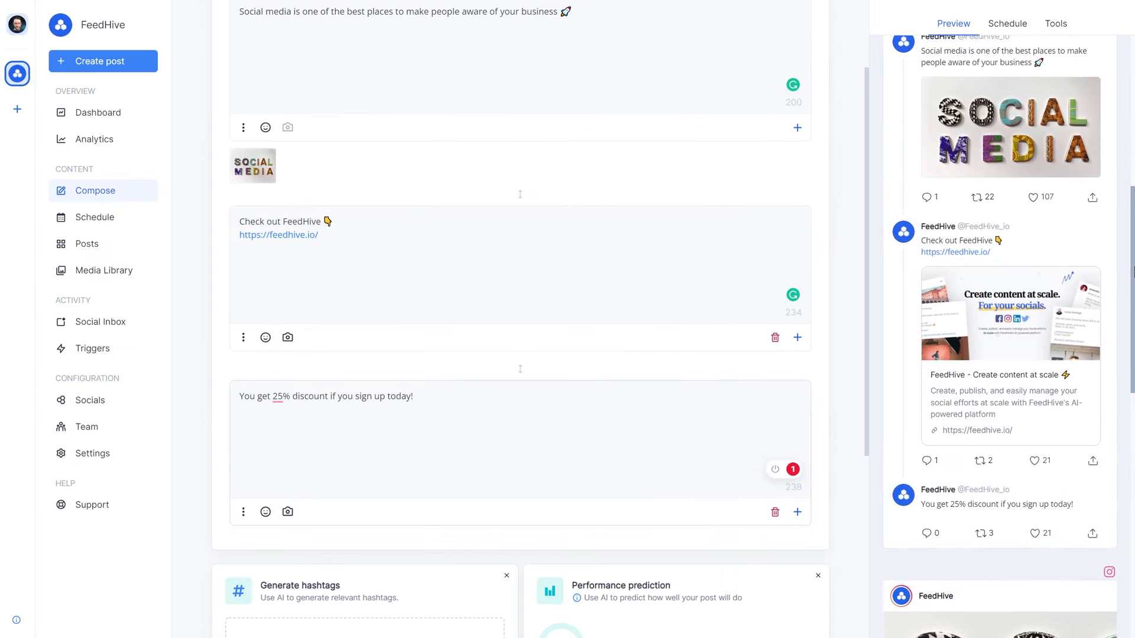
pyautogui.scroll(-3)
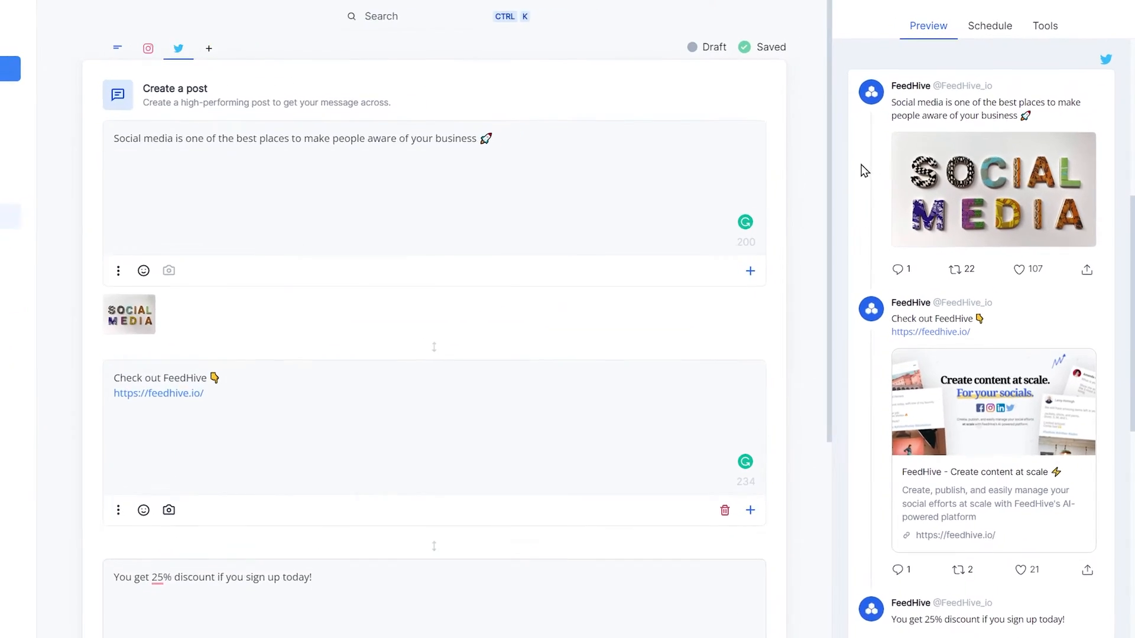
# Step: Set the post's scheduled time to May 12, 2022 at 13:45
pyautogui.click(989, 24)
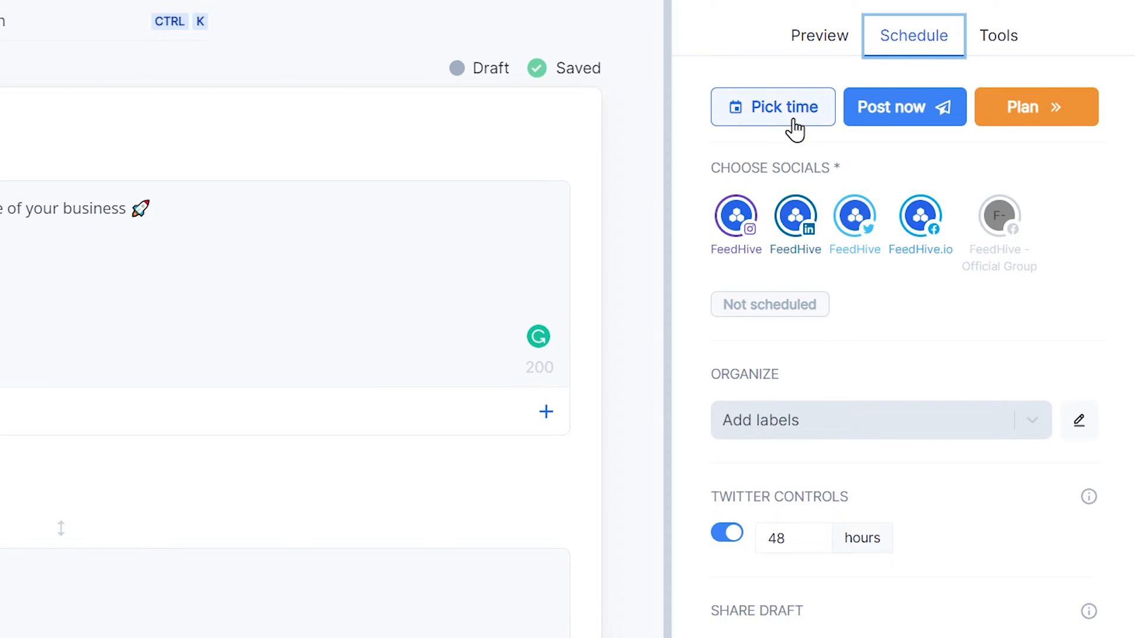
pyautogui.click(774, 108)
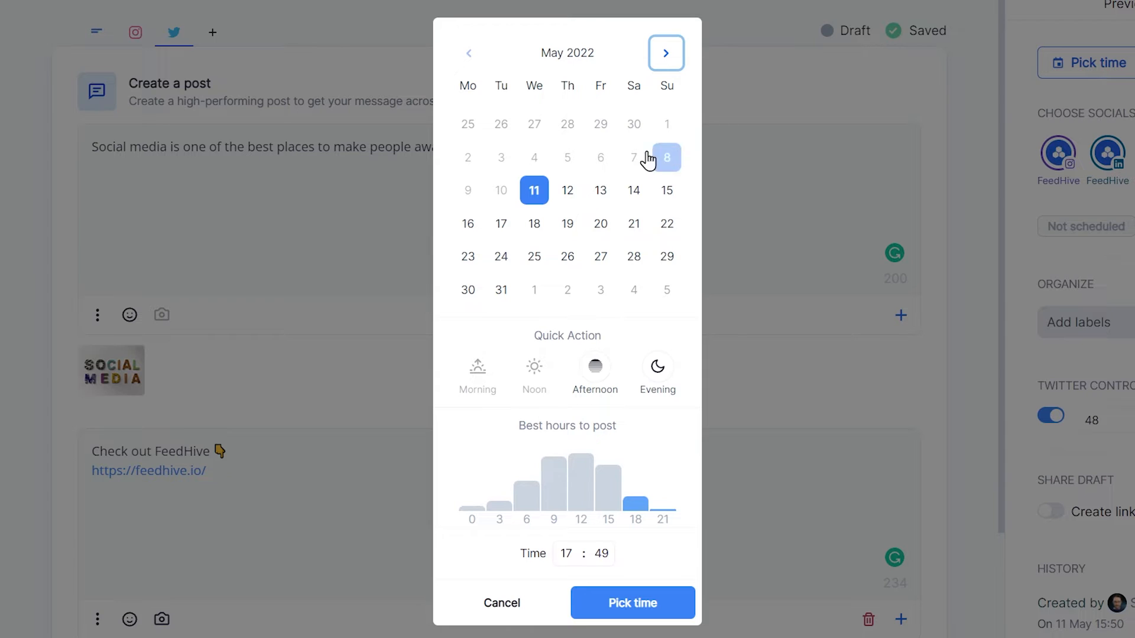
pyautogui.click(566, 190)
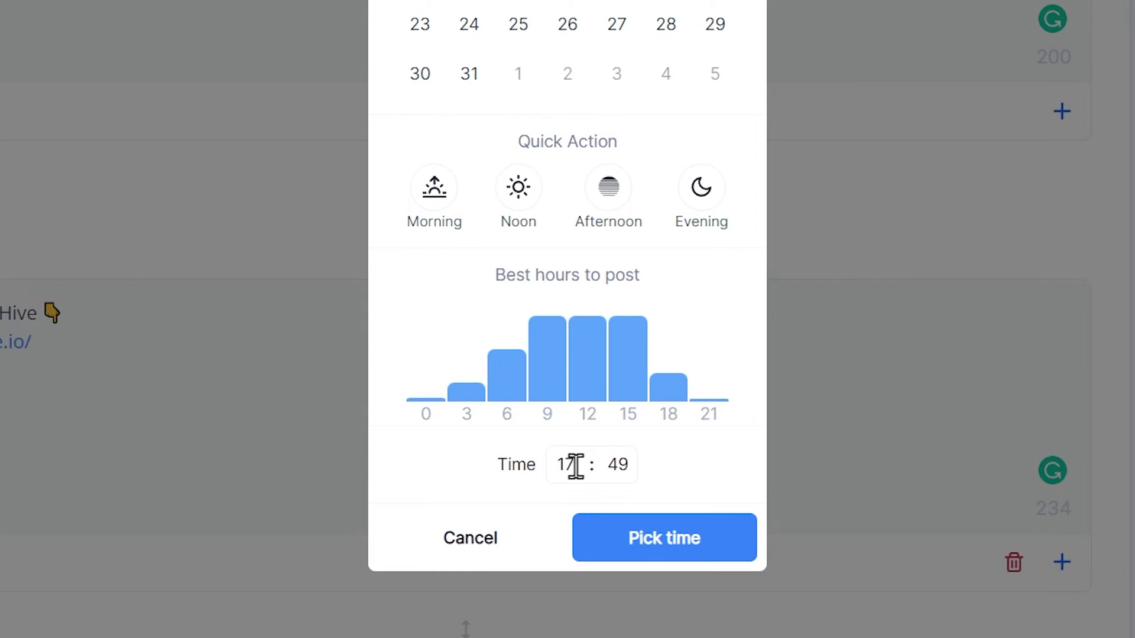
pyautogui.write('01')
pyautogui.write('45')
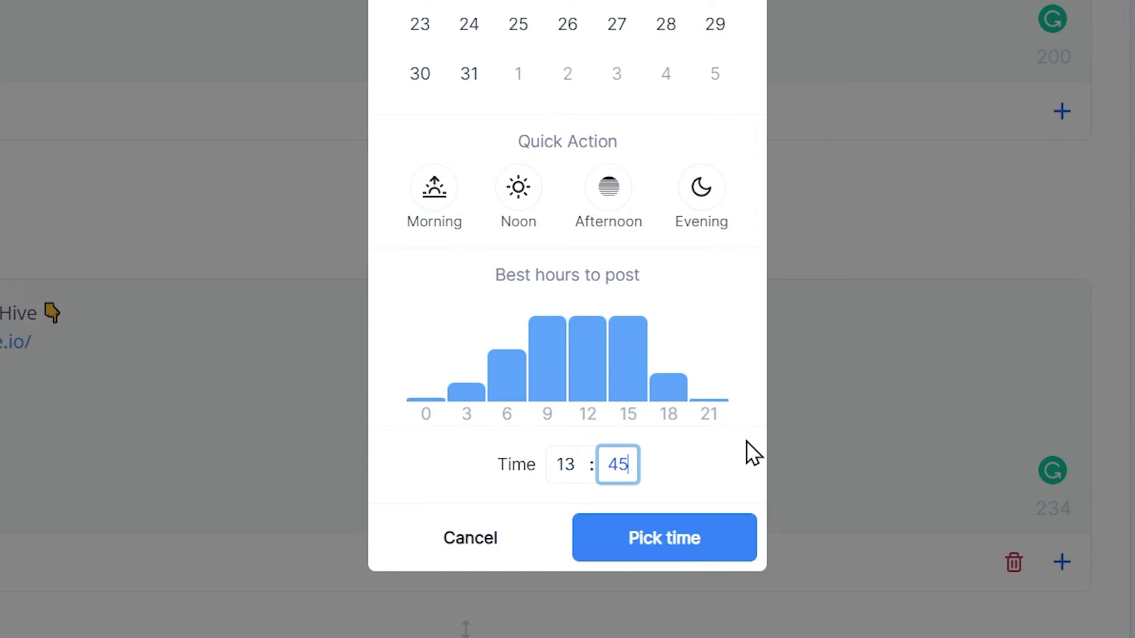
pyautogui.click(663, 538)
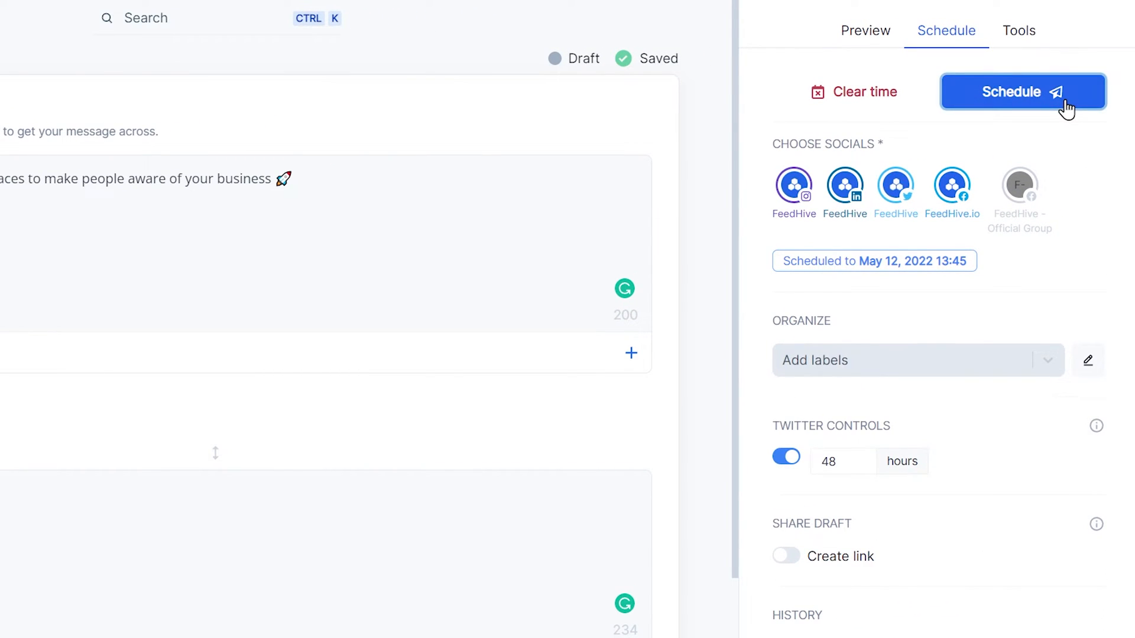
# Step: Schedule the post, then reopen the 13:45 calendar entry for editing
pyautogui.click(1022, 93)
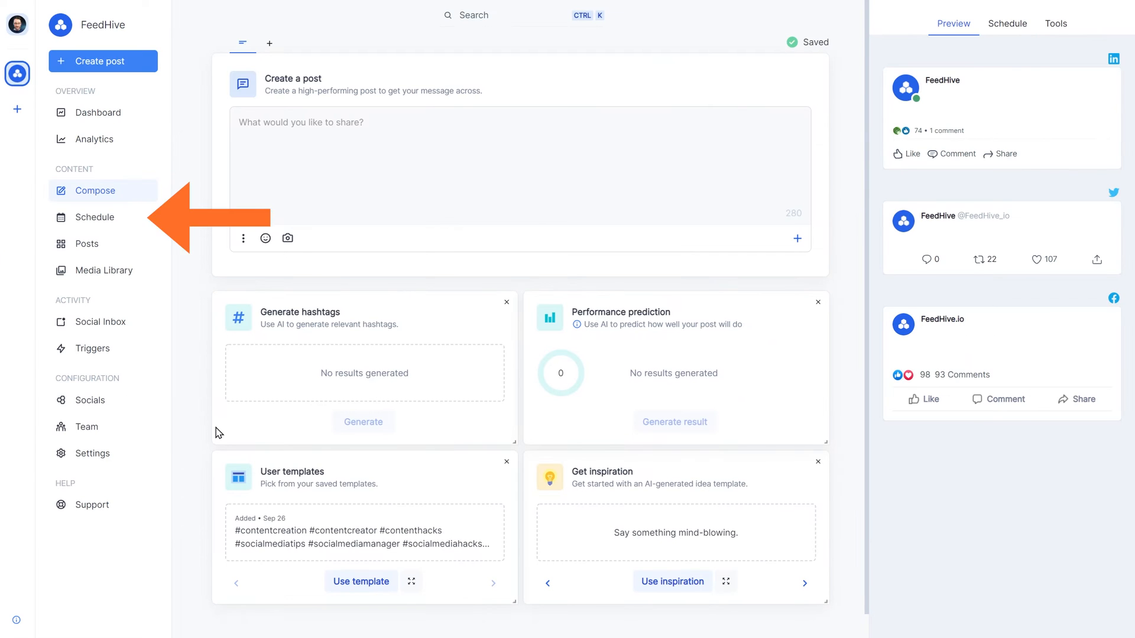
pyautogui.moveTo(206, 348)
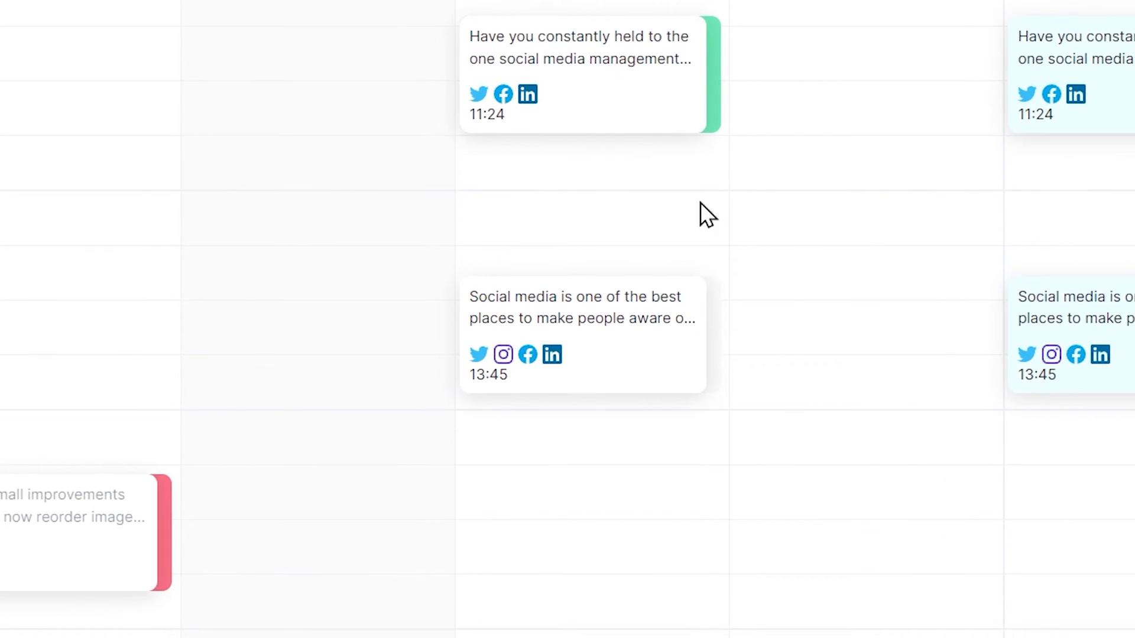
pyautogui.moveTo(640, 355)
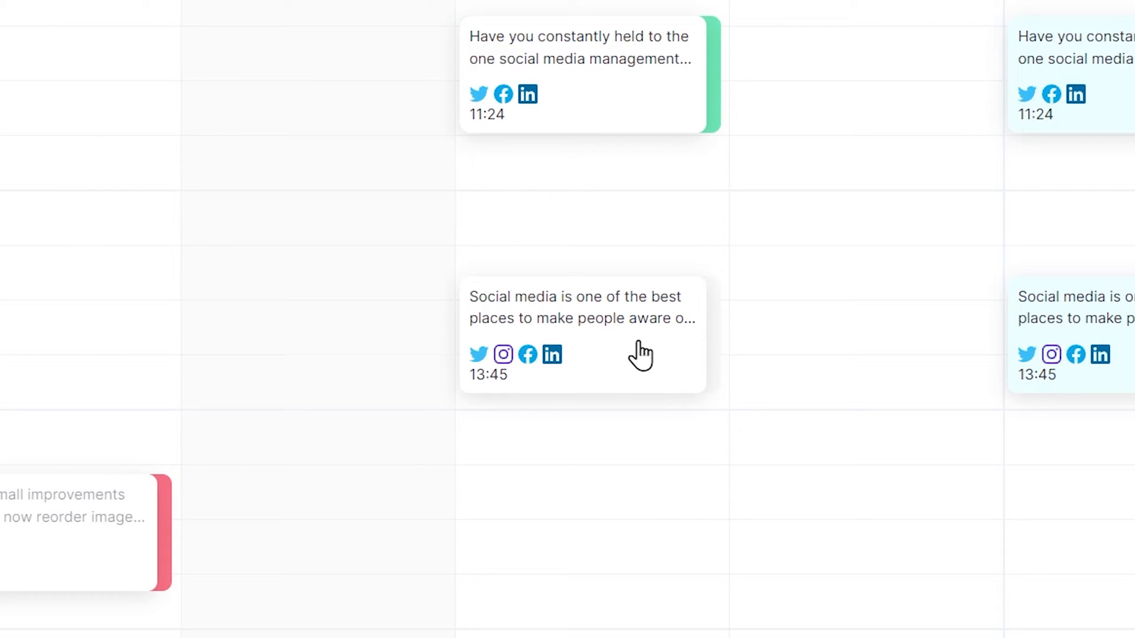
pyautogui.click(582, 335)
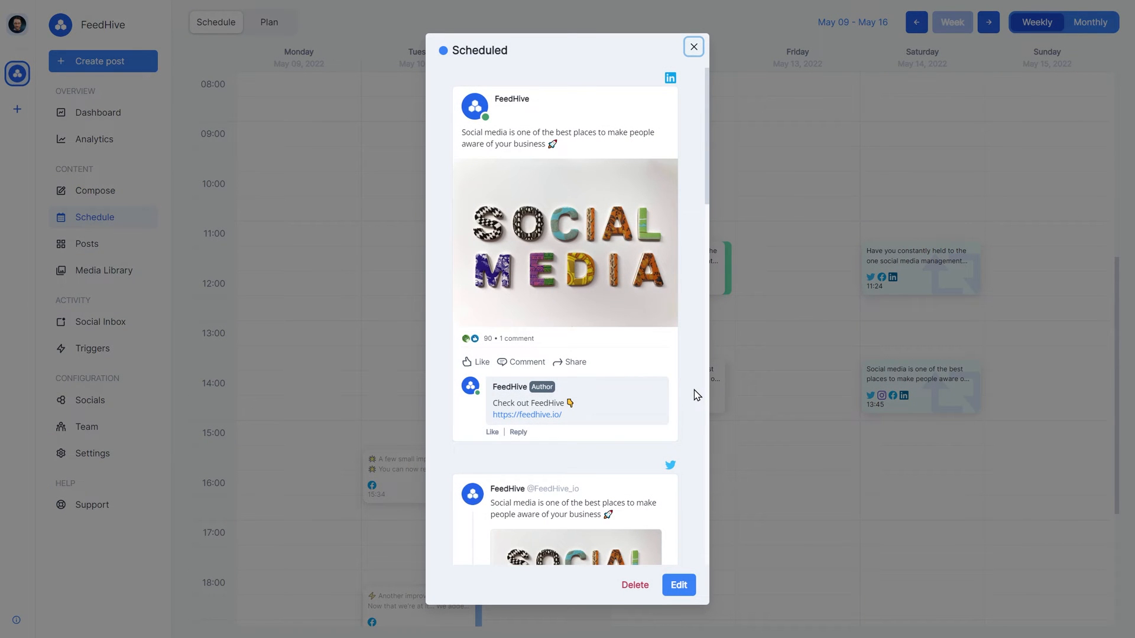
pyautogui.click(676, 585)
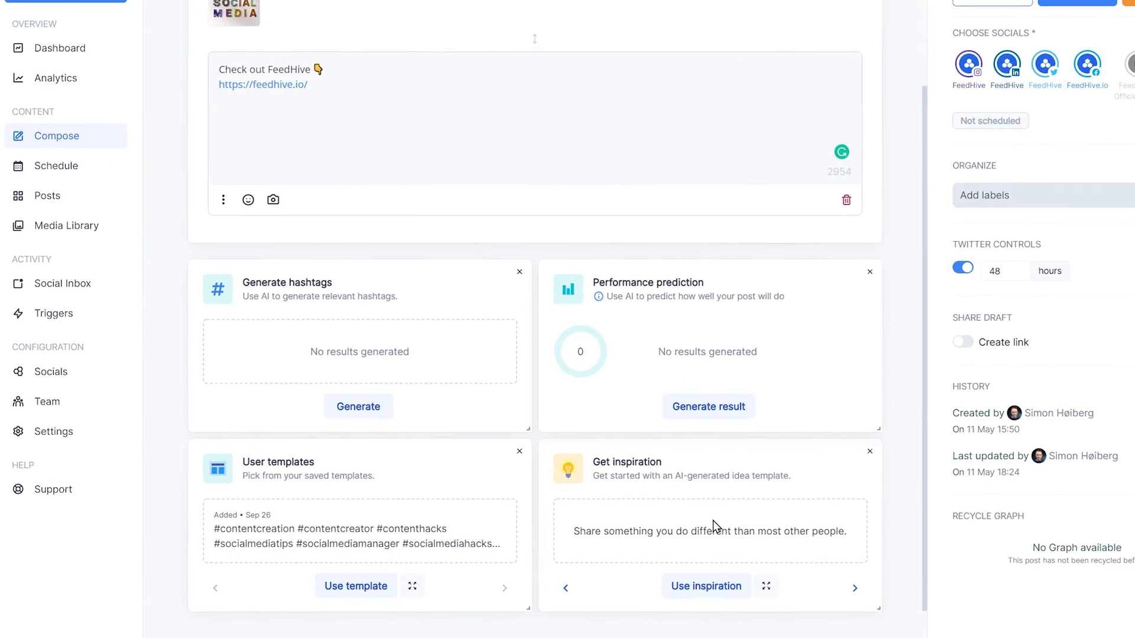
# Step: Generate hashtag suggestions and a performance prediction, then browse two more inspiration ideas
pyautogui.scroll(-3)
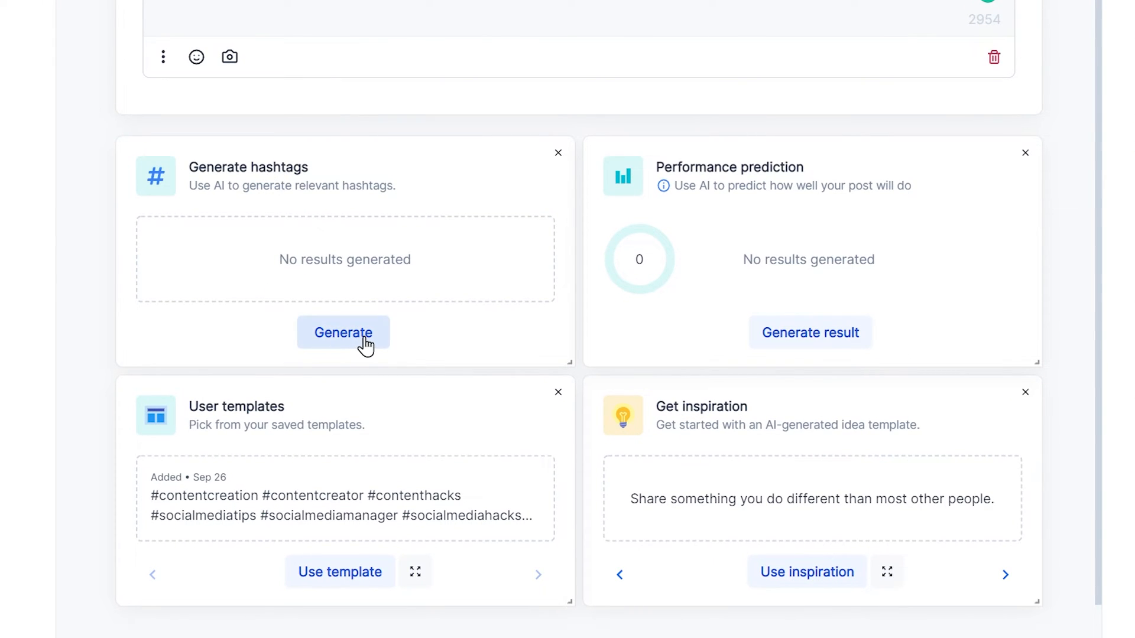
pyautogui.click(343, 332)
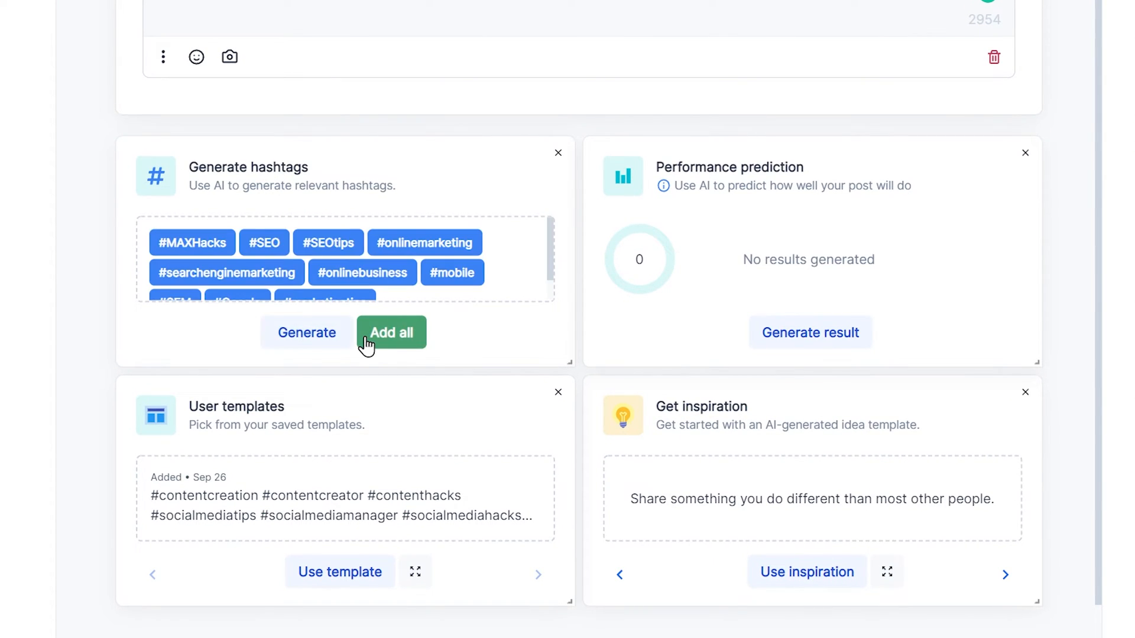
pyautogui.moveTo(810, 334)
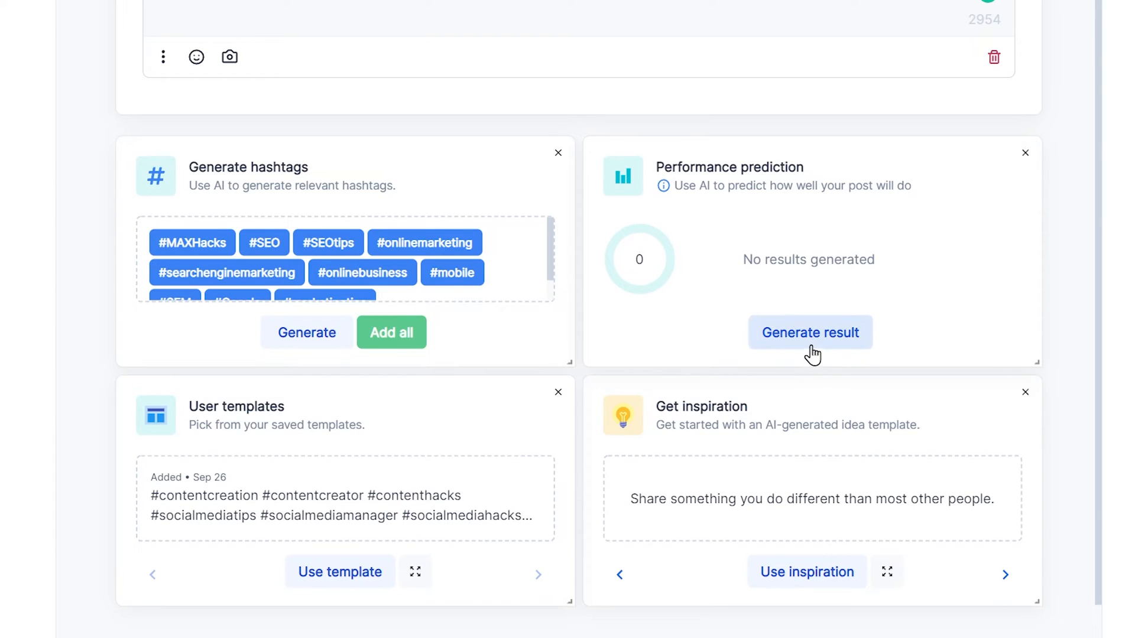
pyautogui.click(810, 333)
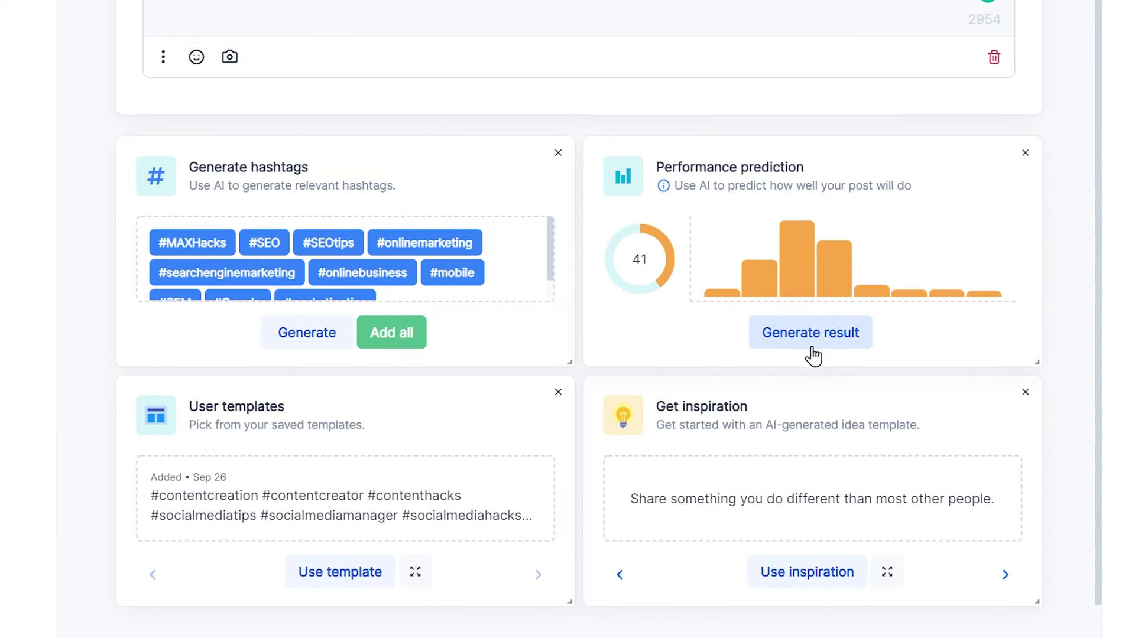
pyautogui.click(1005, 574)
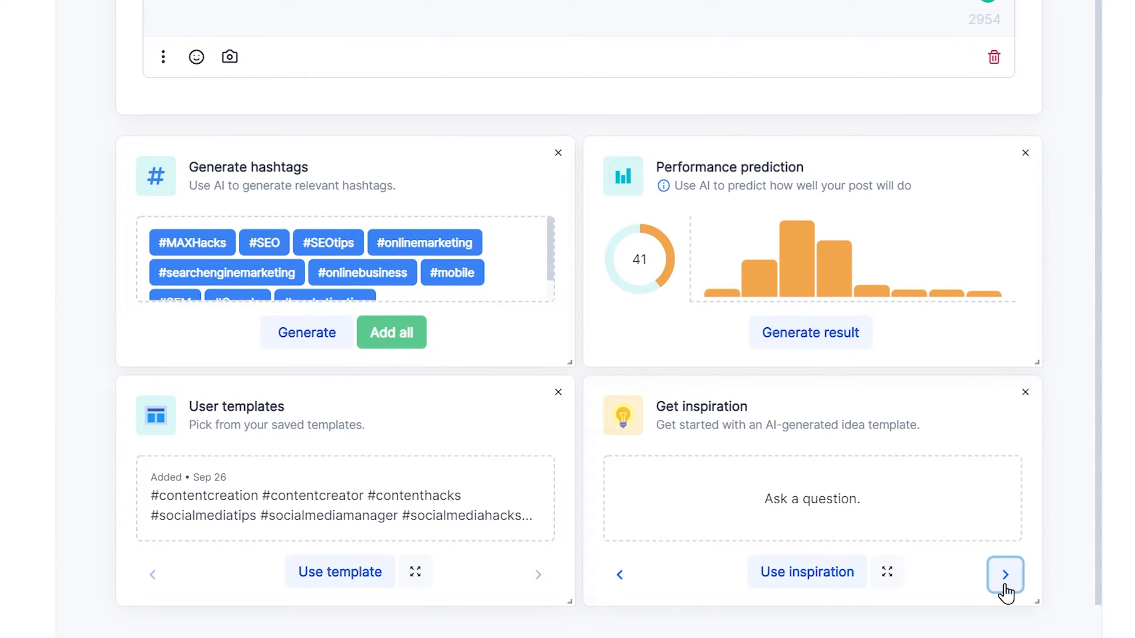
pyautogui.click(1005, 574)
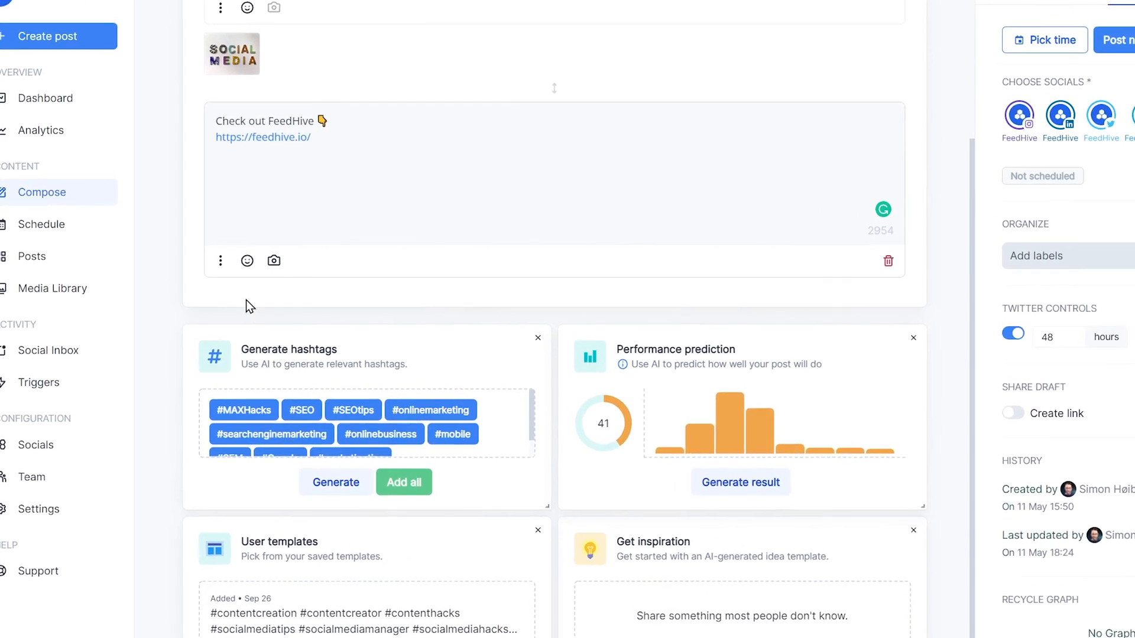
# Step: Save the 'Check out FeedHive' link comment as a template and dismiss the template manager
pyautogui.click(222, 260)
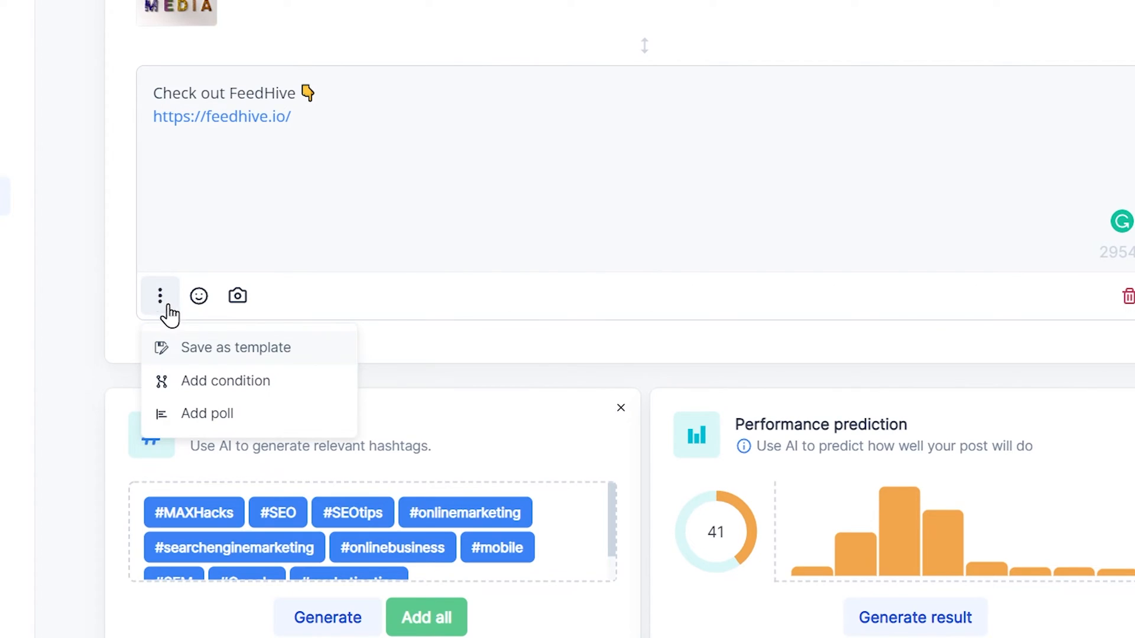
pyautogui.click(236, 347)
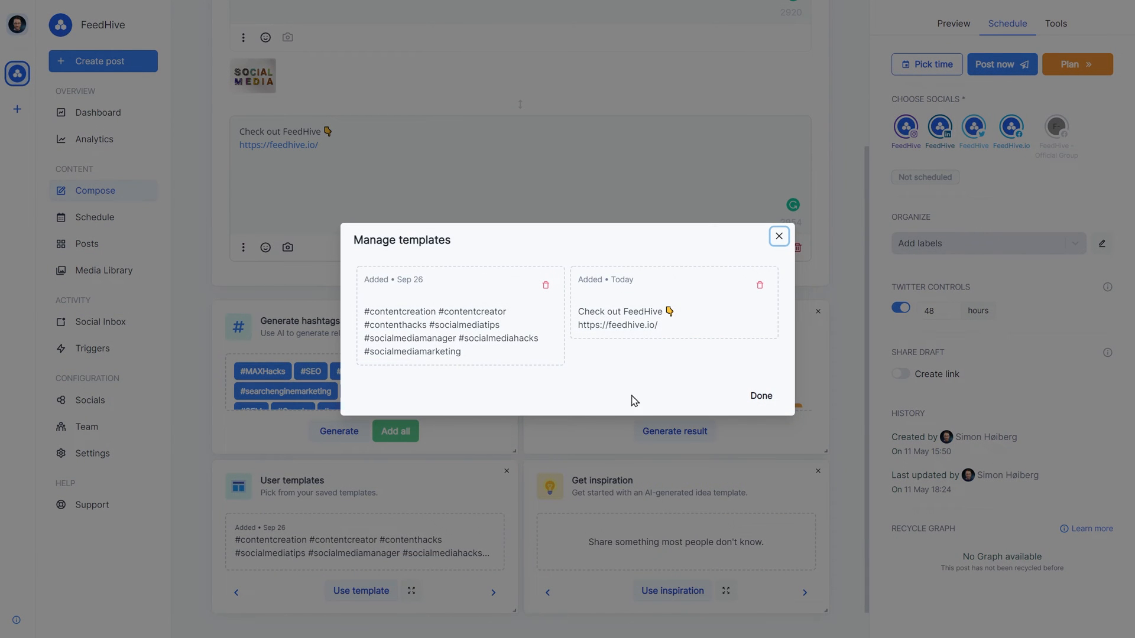
pyautogui.moveTo(631, 372)
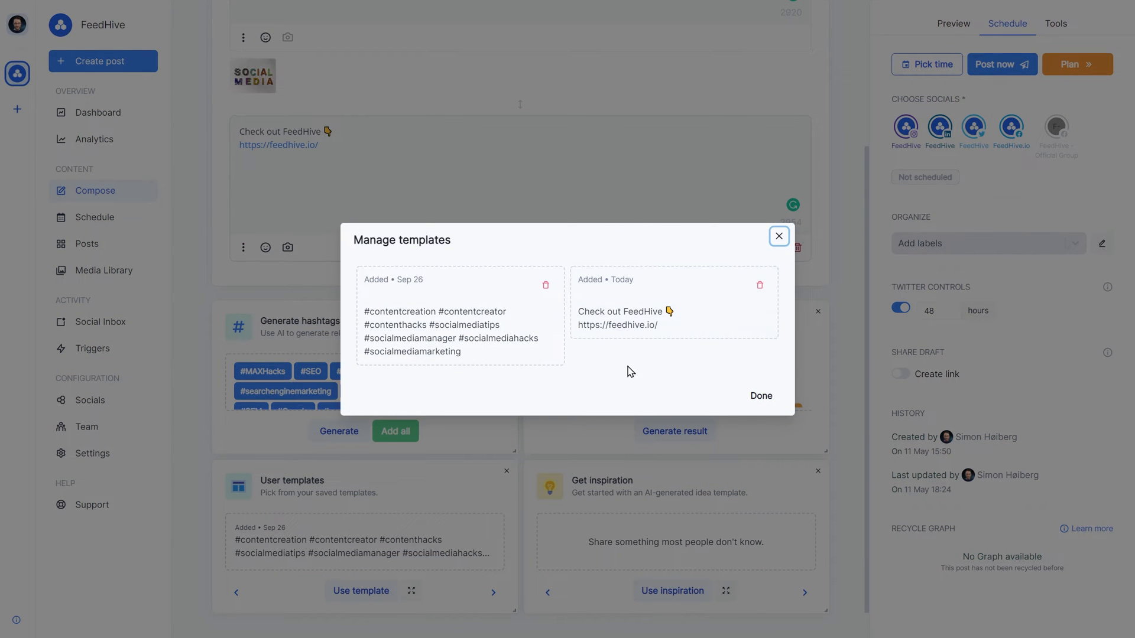
pyautogui.click(780, 237)
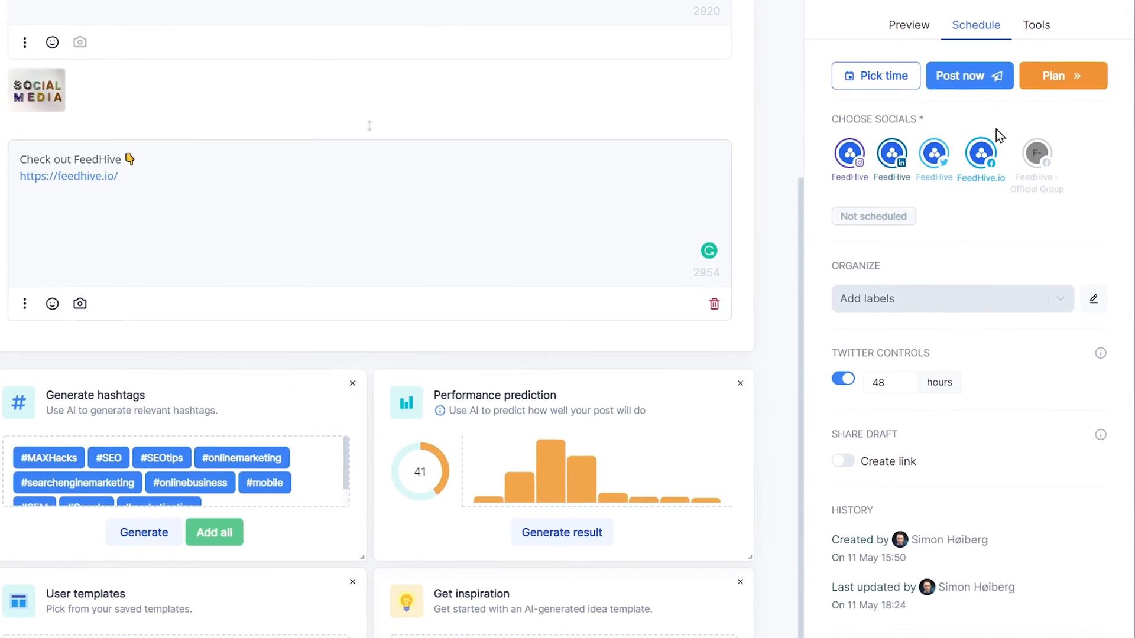
# Step: Swap Post notes onto the stage and Performance prediction into the sidebar
pyautogui.click(1035, 25)
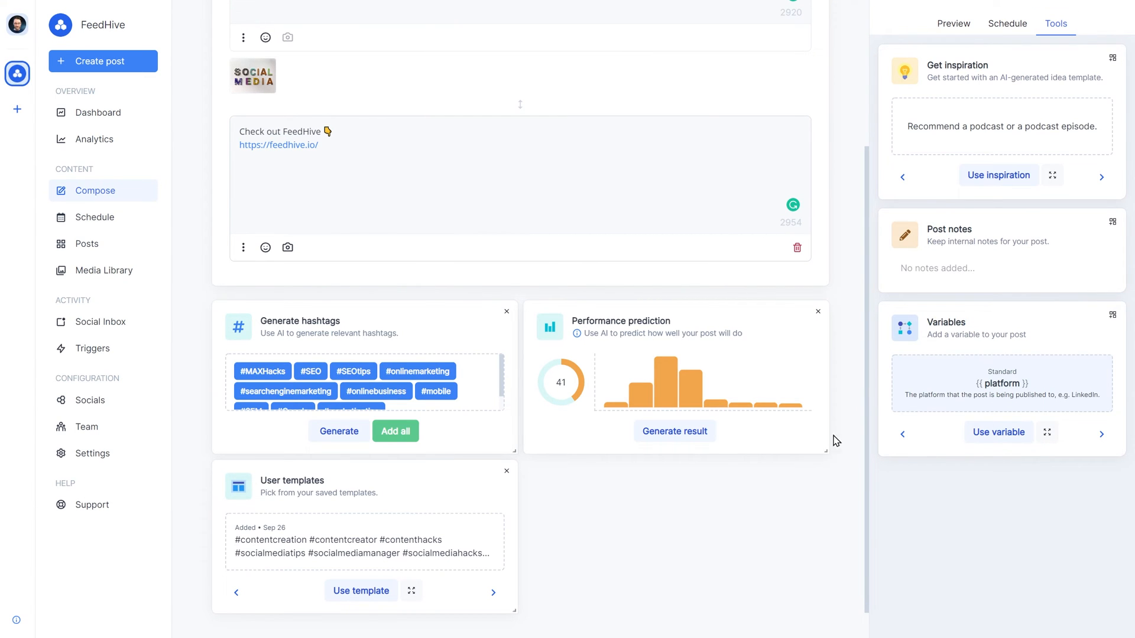
pyautogui.click(816, 311)
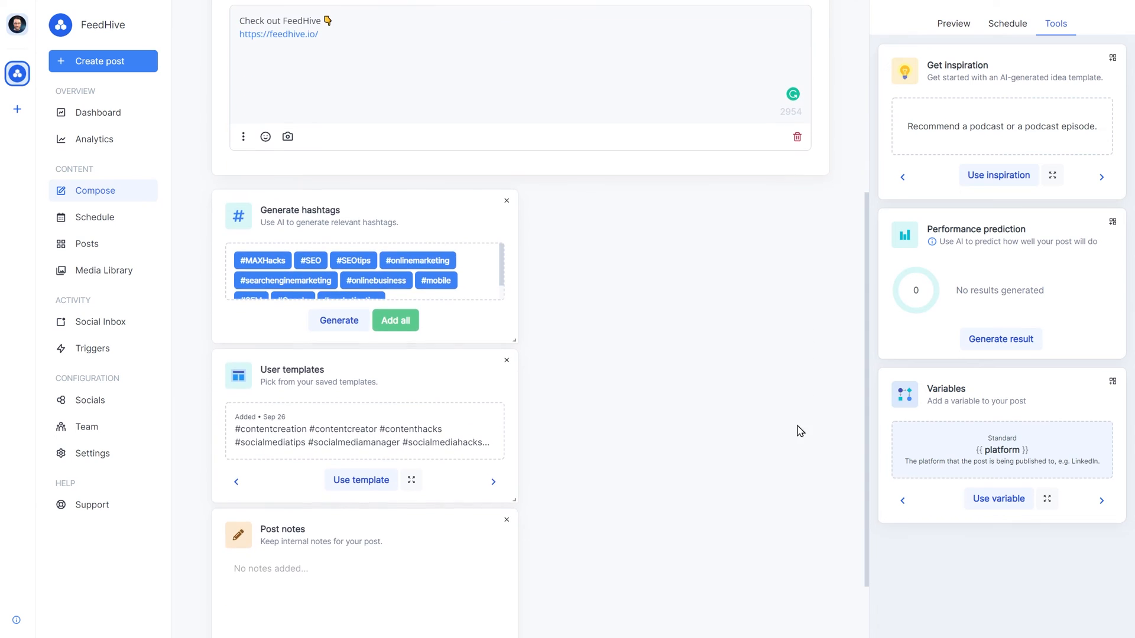
pyautogui.scroll(-3)
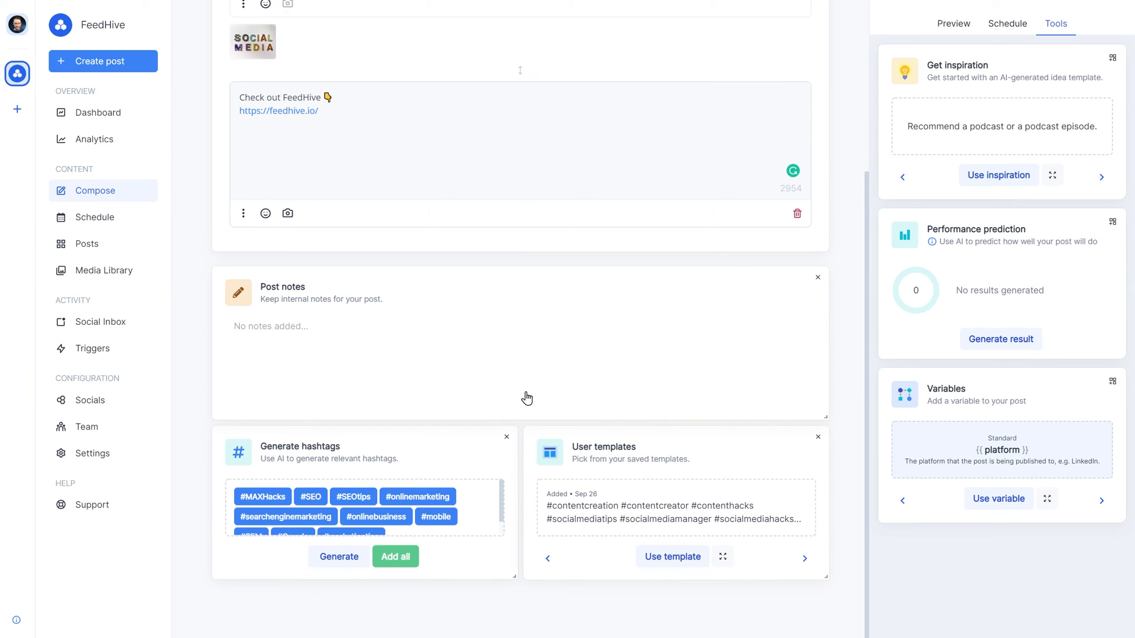
# Step: Add the internal note 'Here's a note.' in the Post notes widget
pyautogui.write("Here's a note.")
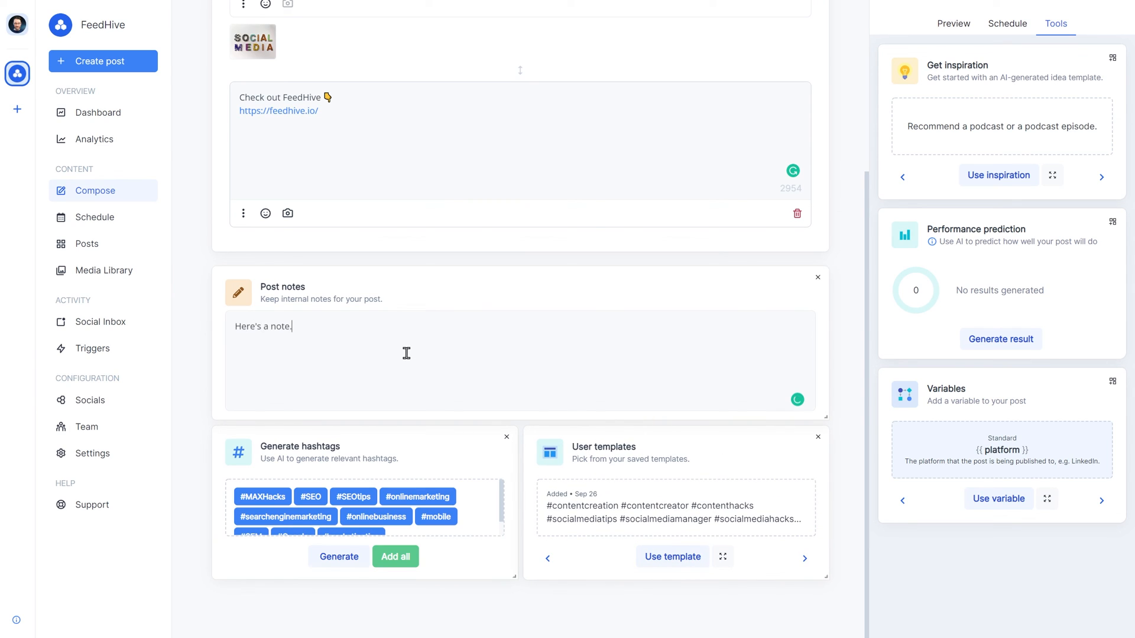